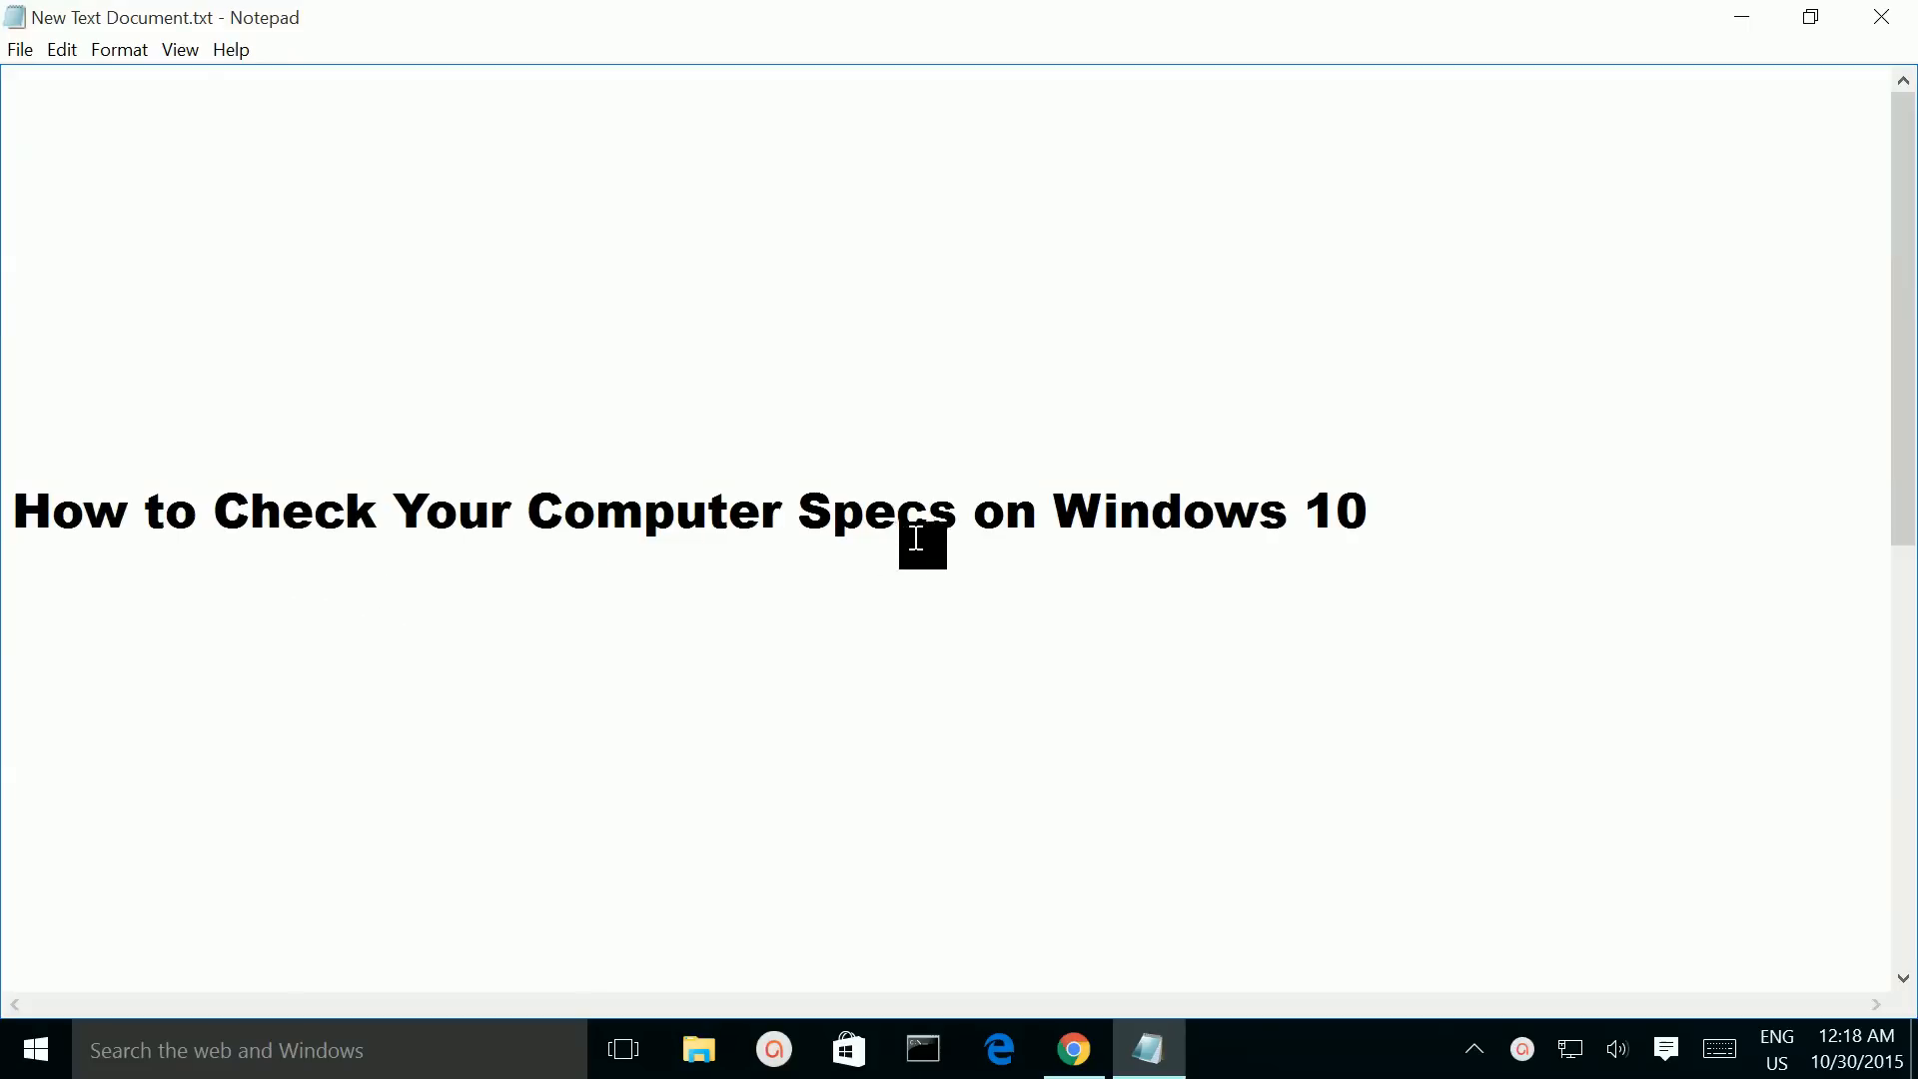
mouse_move(1419, 537)
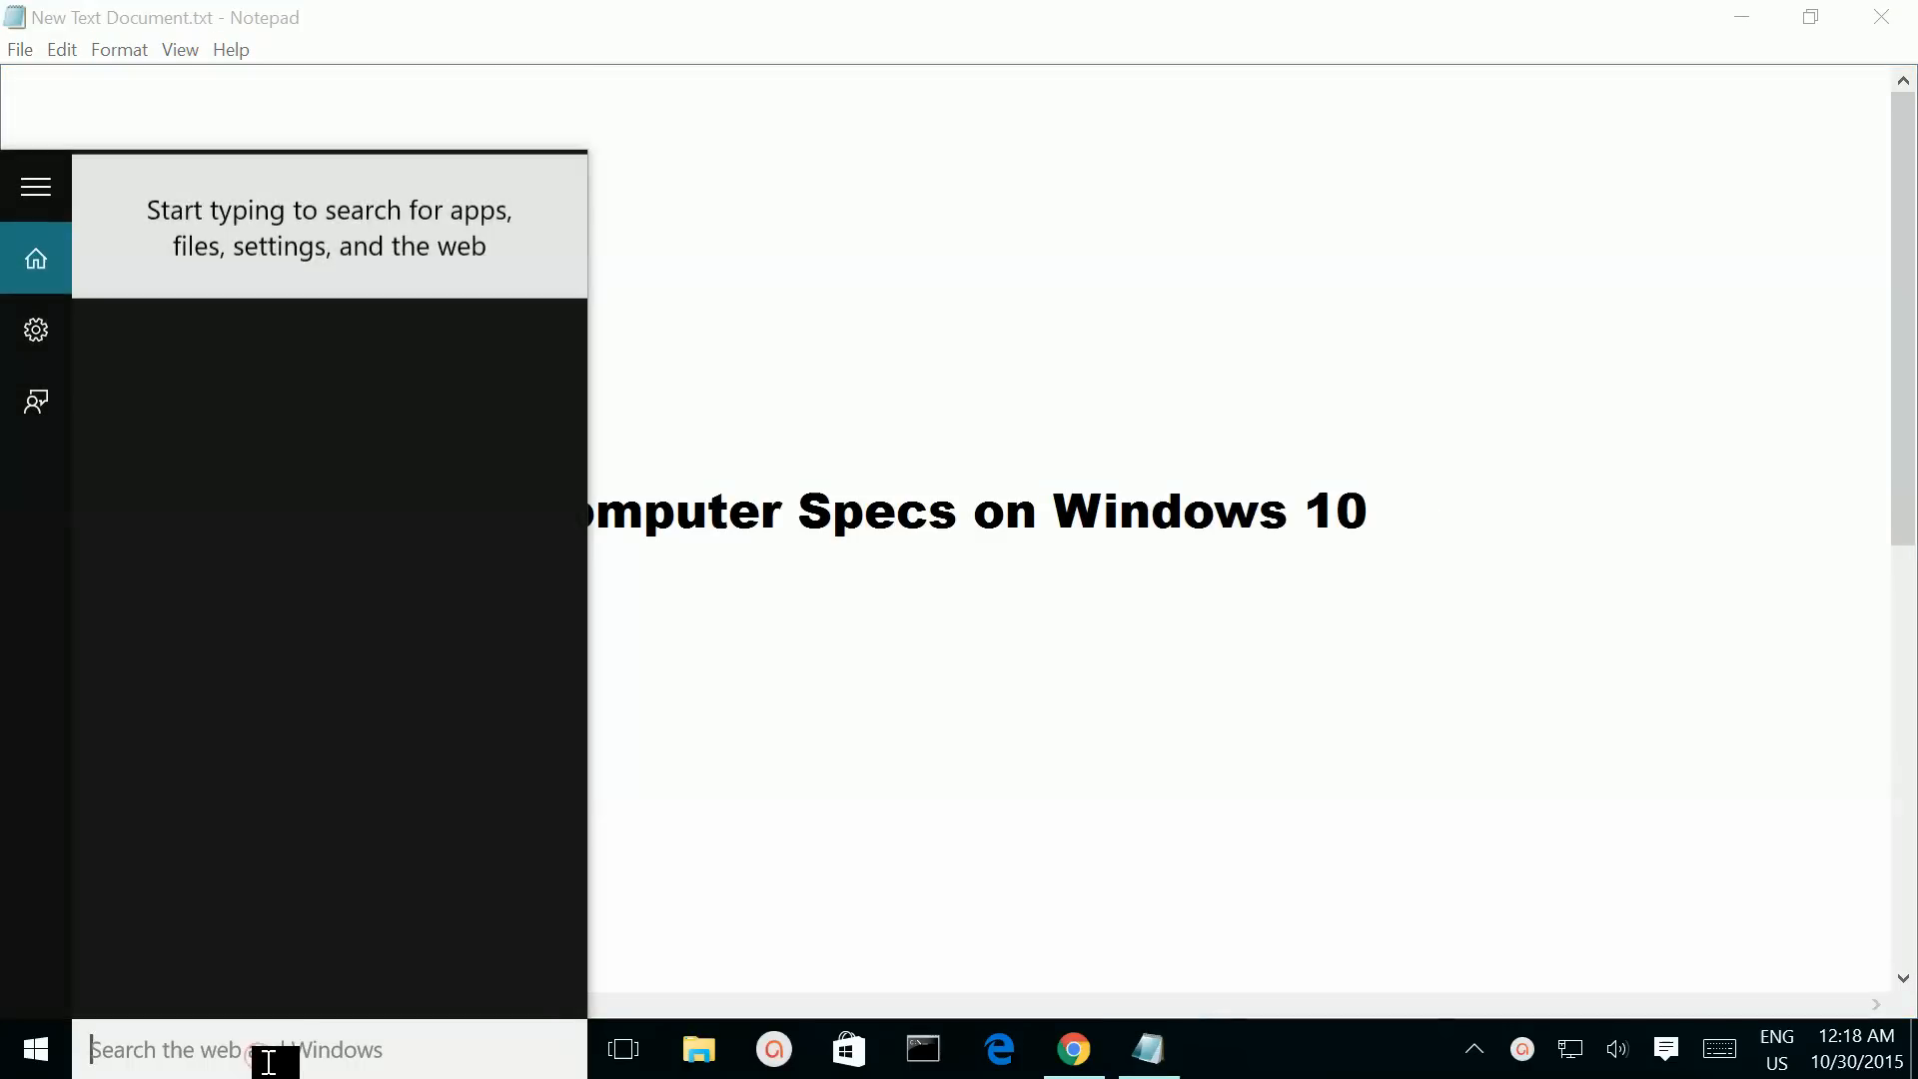
Step: Search 'cont' from Start and launch Control Panel from the results
type("cont")
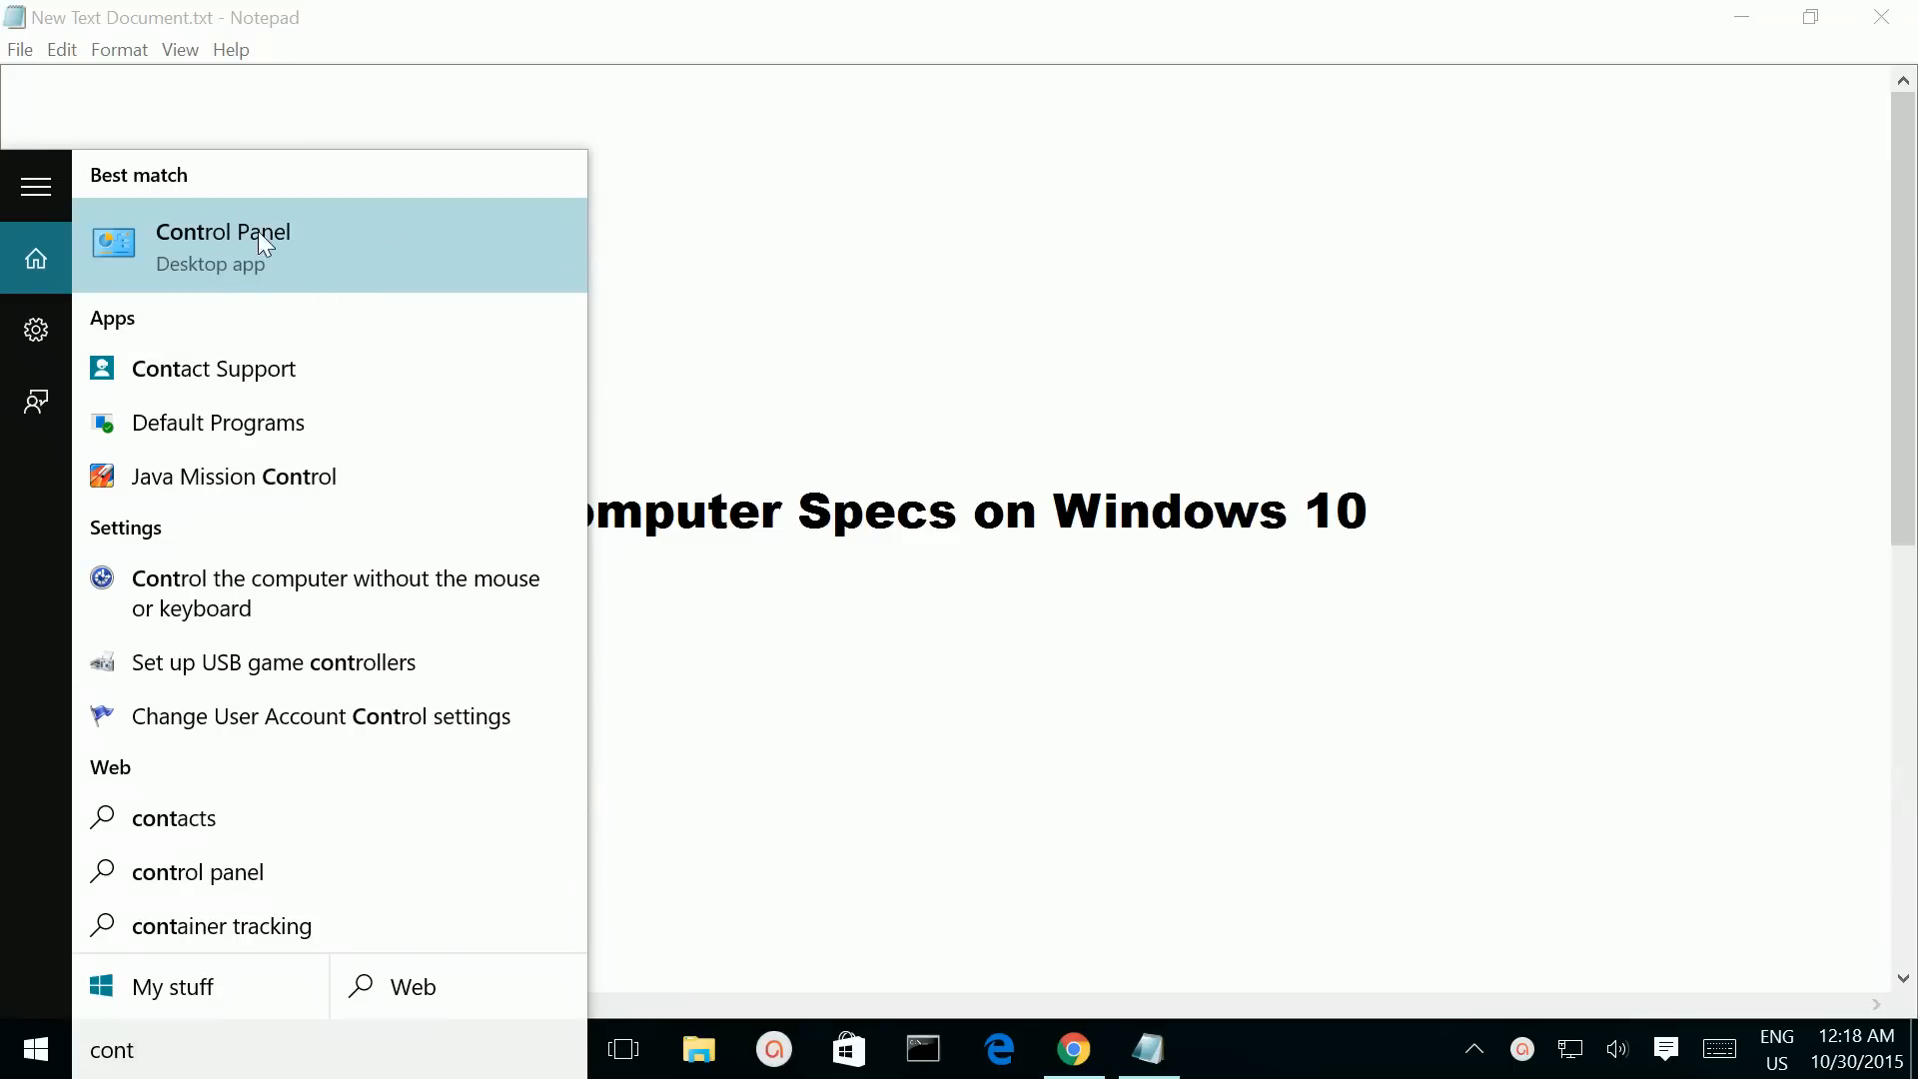
left_click(222, 232)
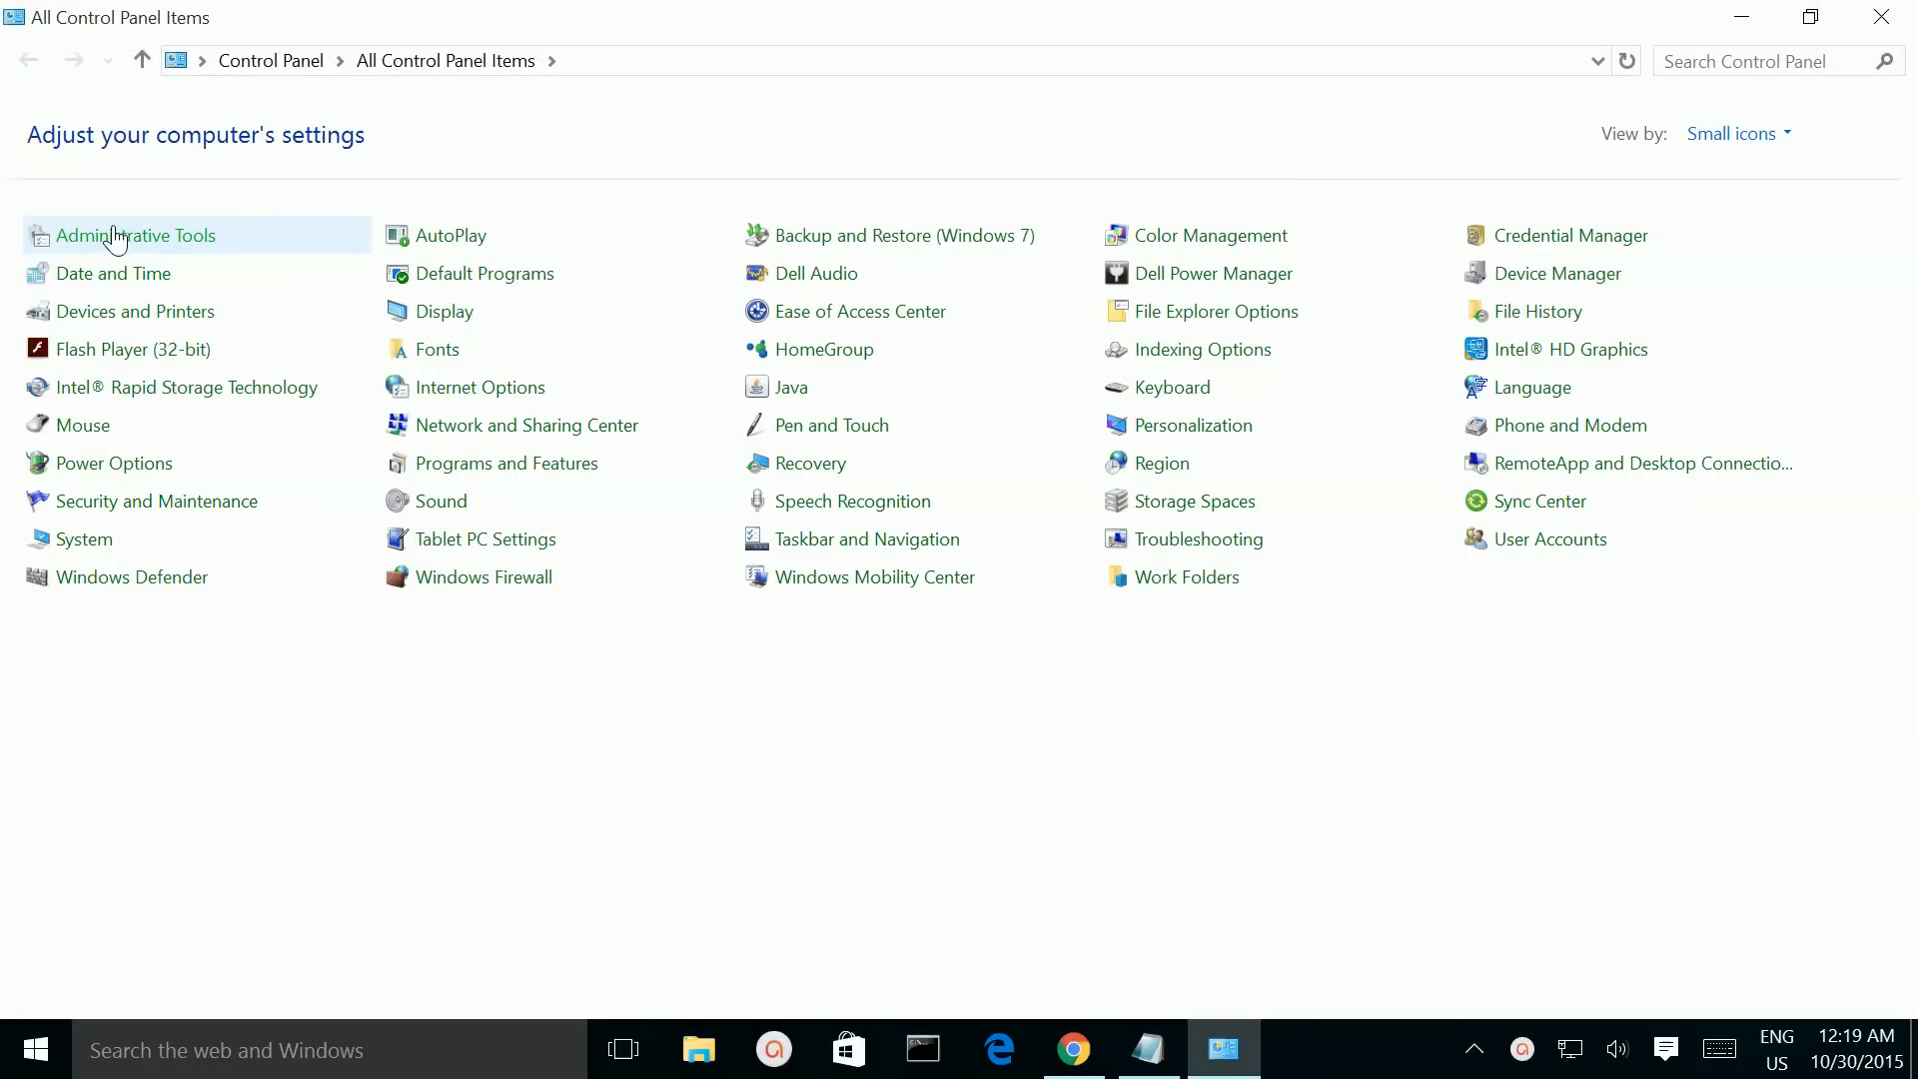
mouse_move(112, 236)
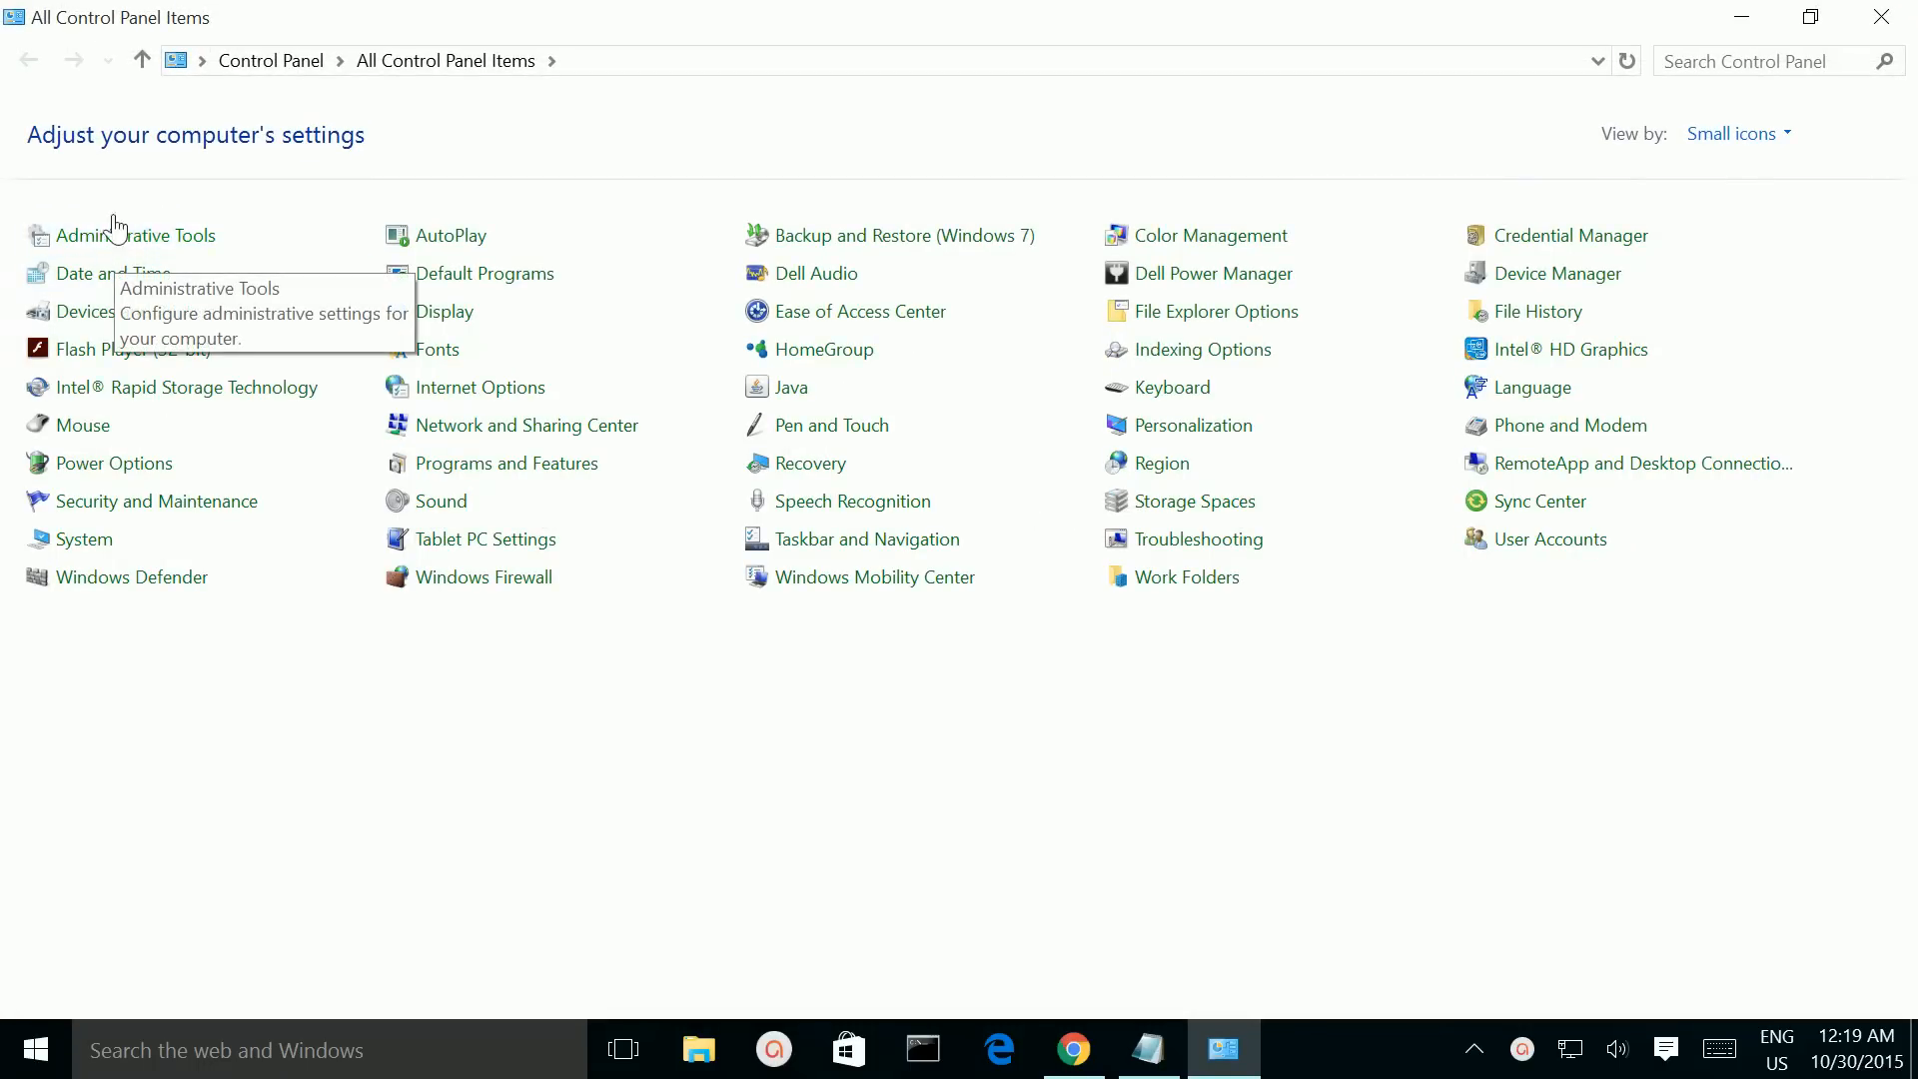
Step: Go into Administrative Tools and launch System Information
double_click(152, 235)
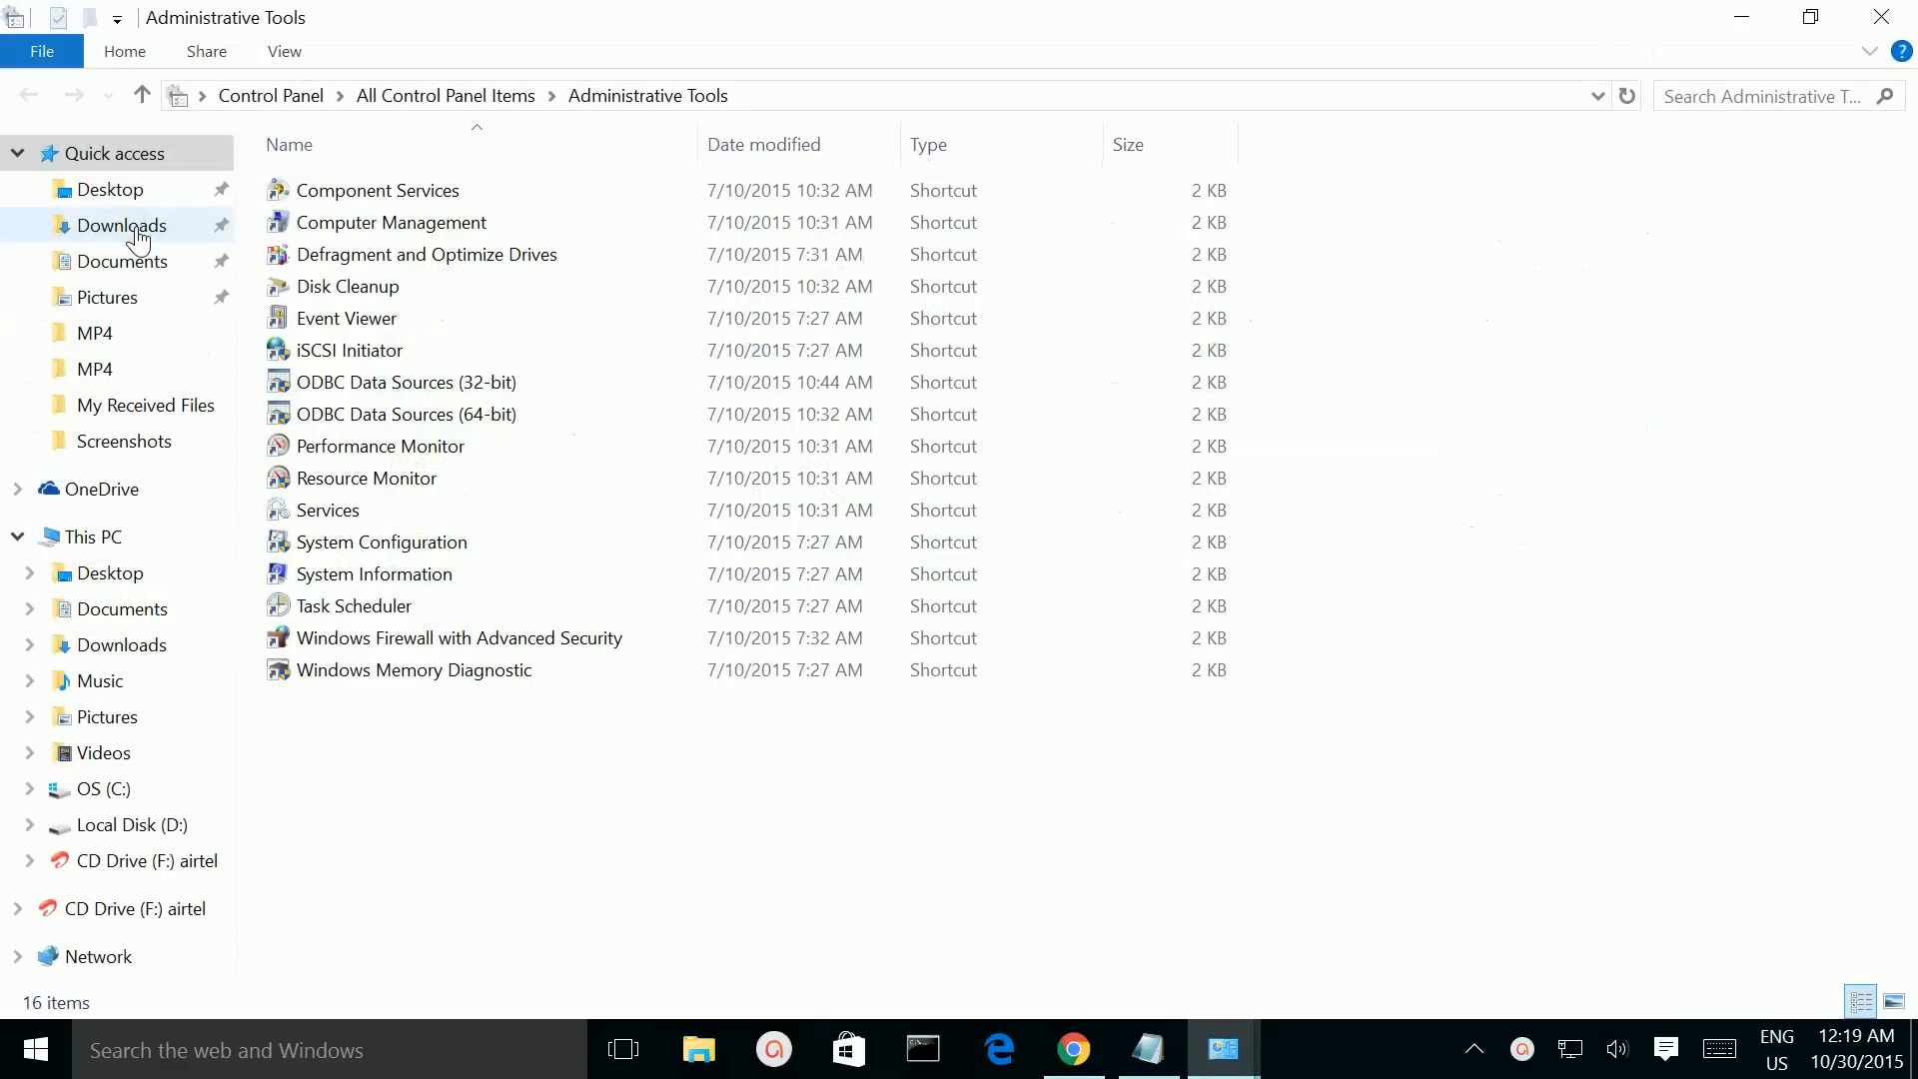
left_click(375, 573)
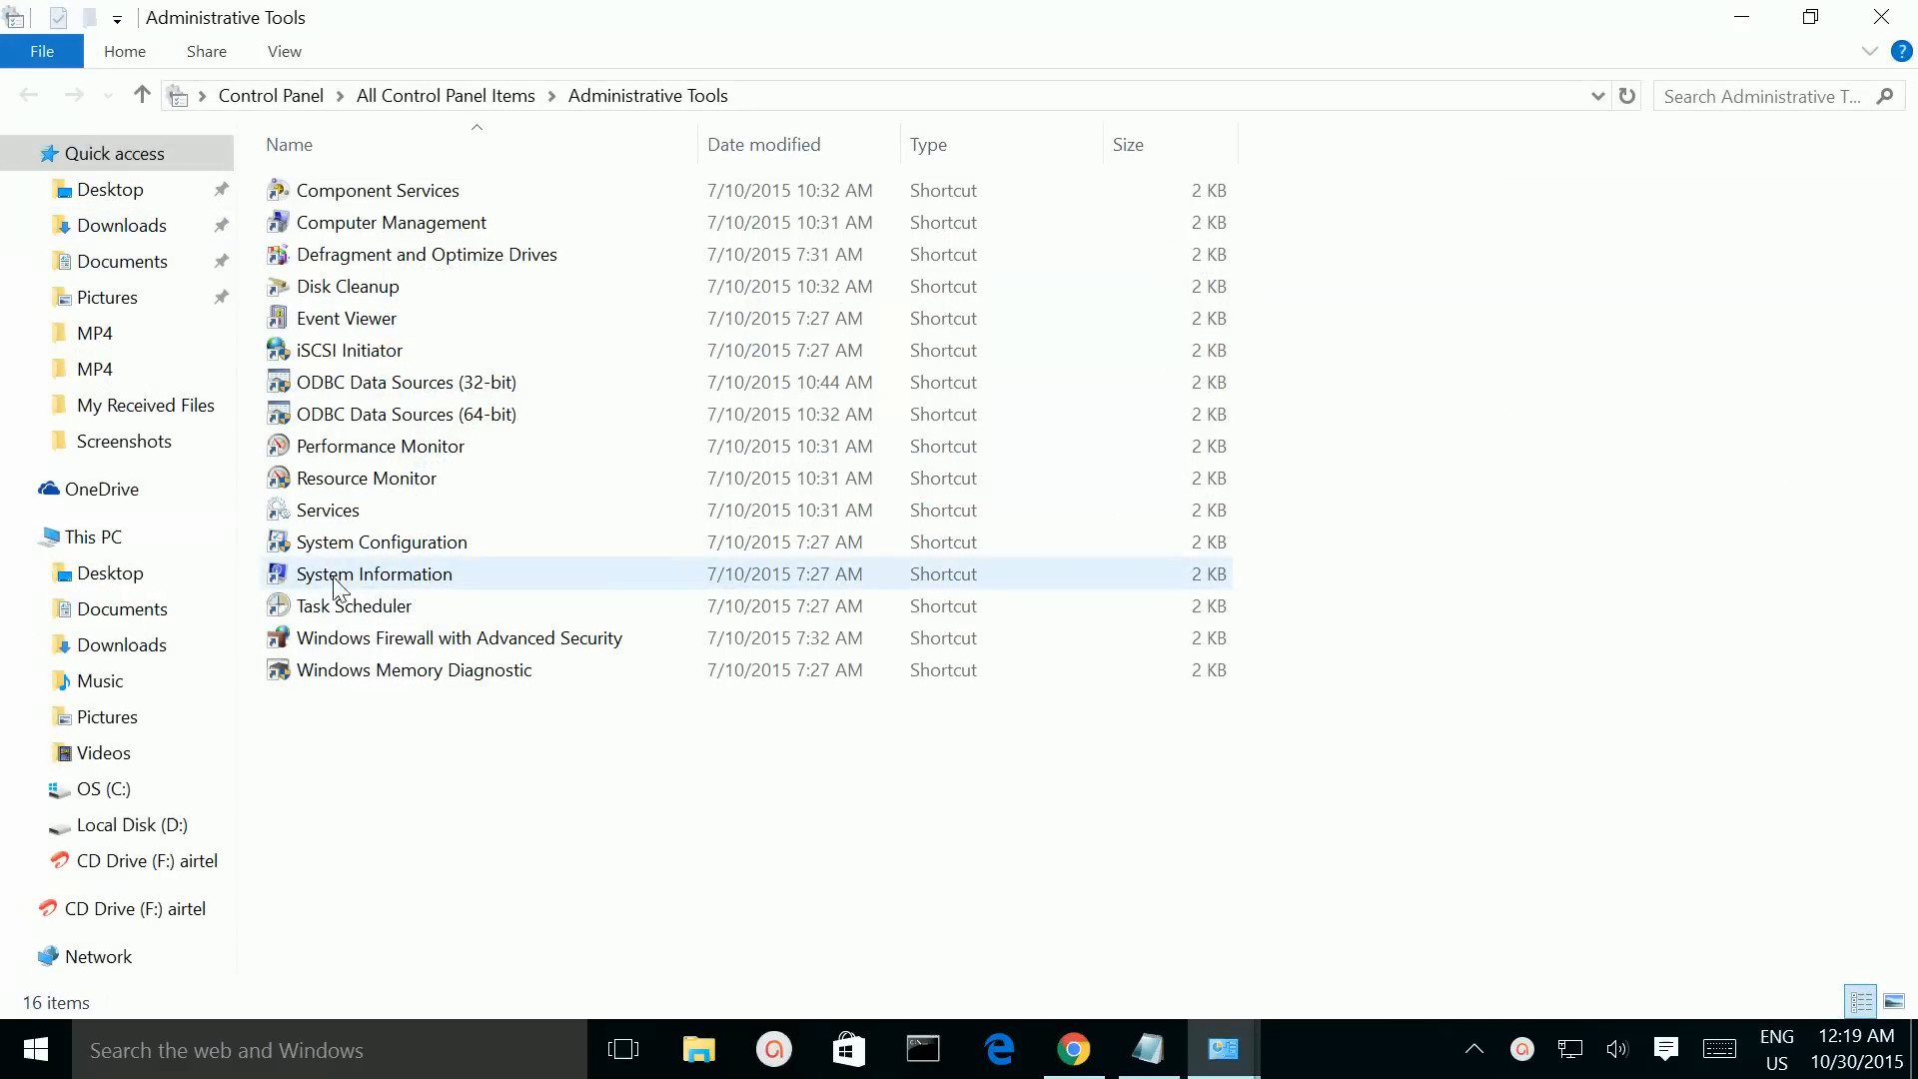
mouse_move(376, 585)
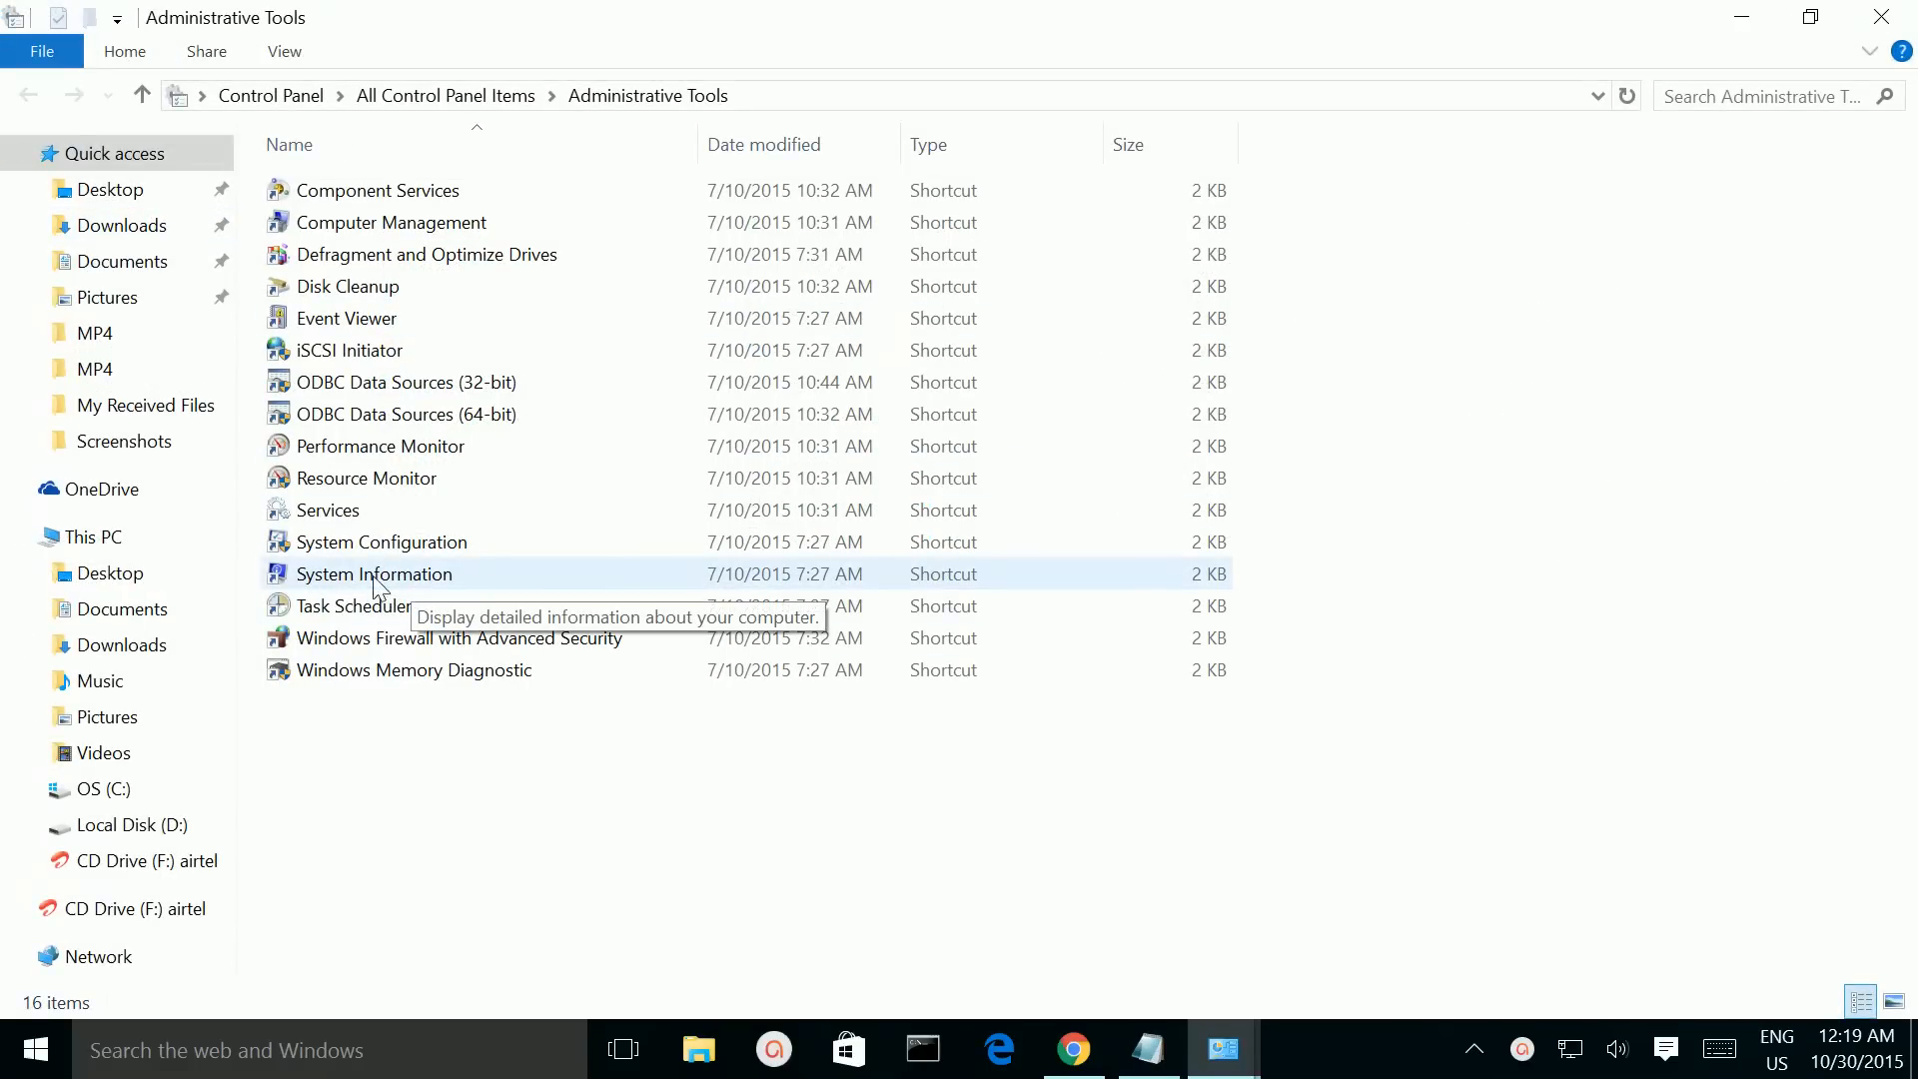
double_click(374, 573)
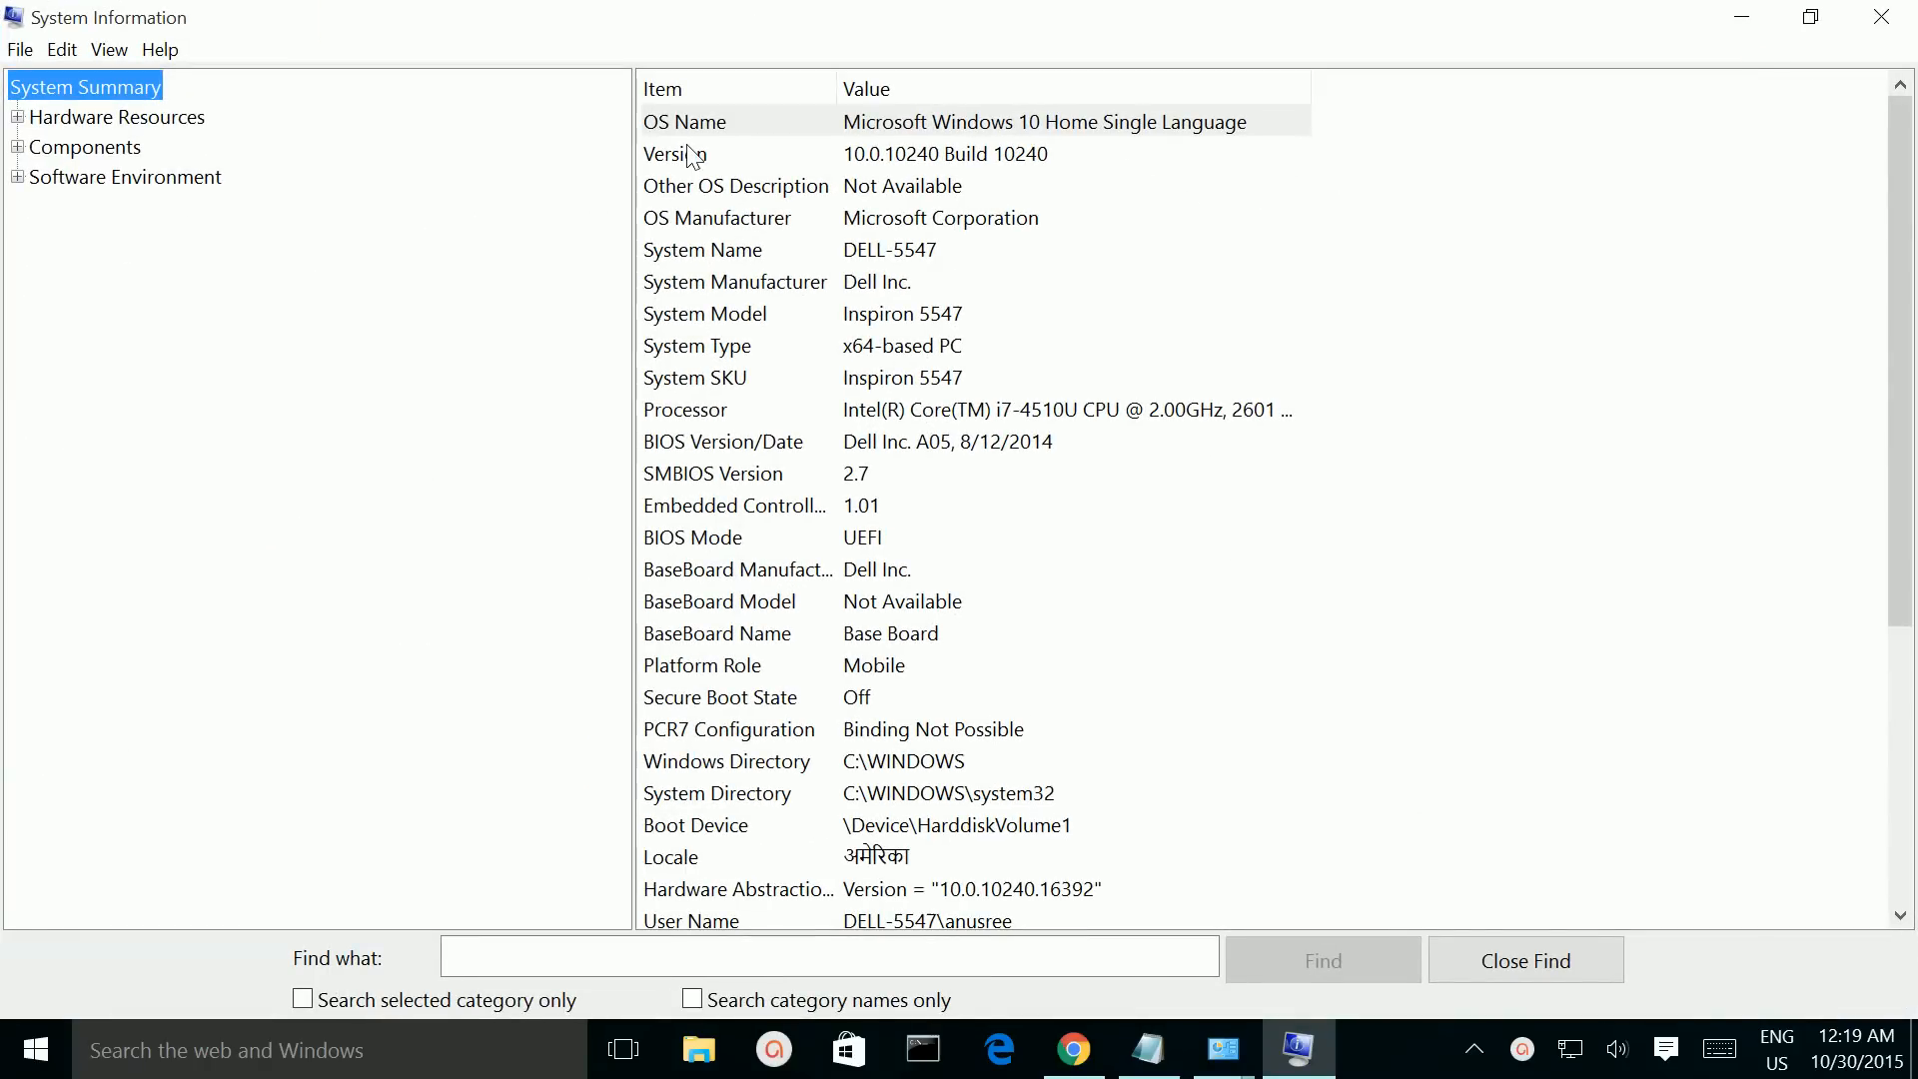
Step: Review the Processor, BIOS, Installed Physical Memory and Hyper-V entries in System Summary
left_click(685, 408)
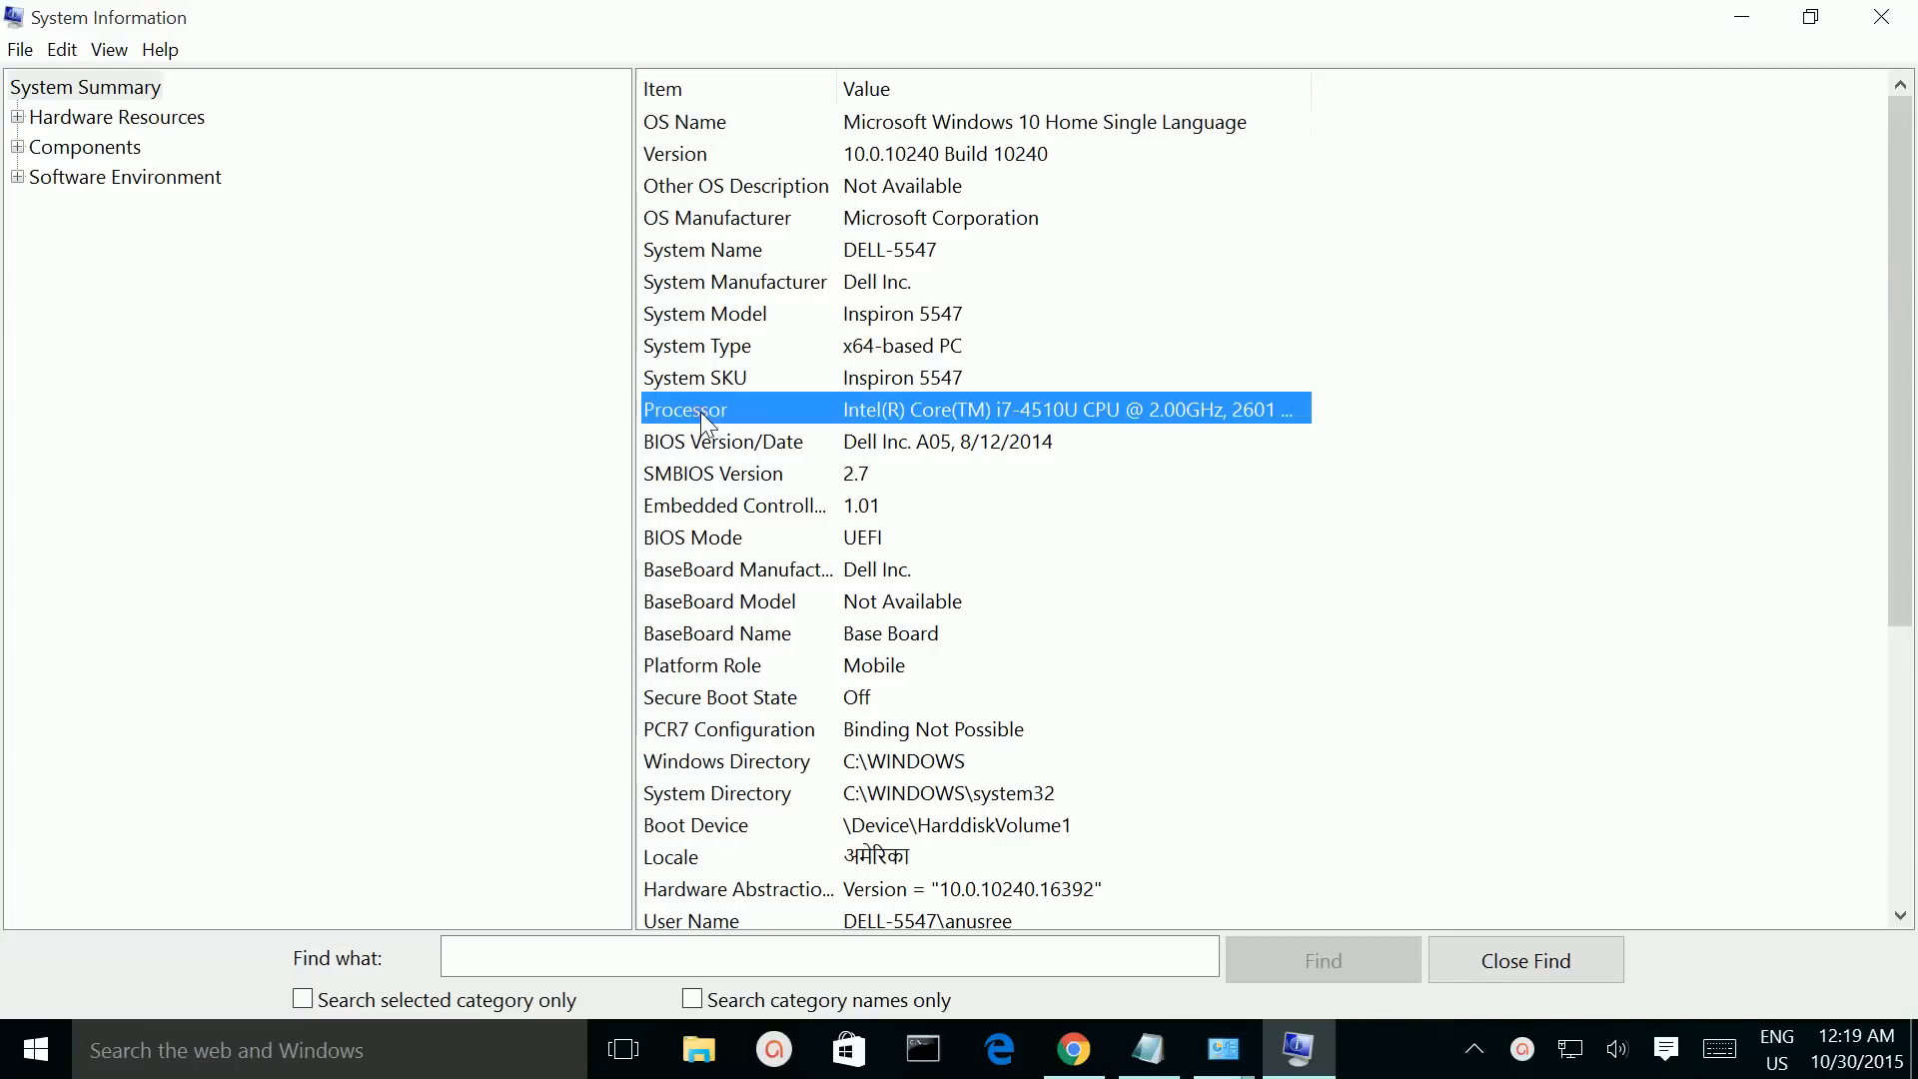
mouse_move(745, 443)
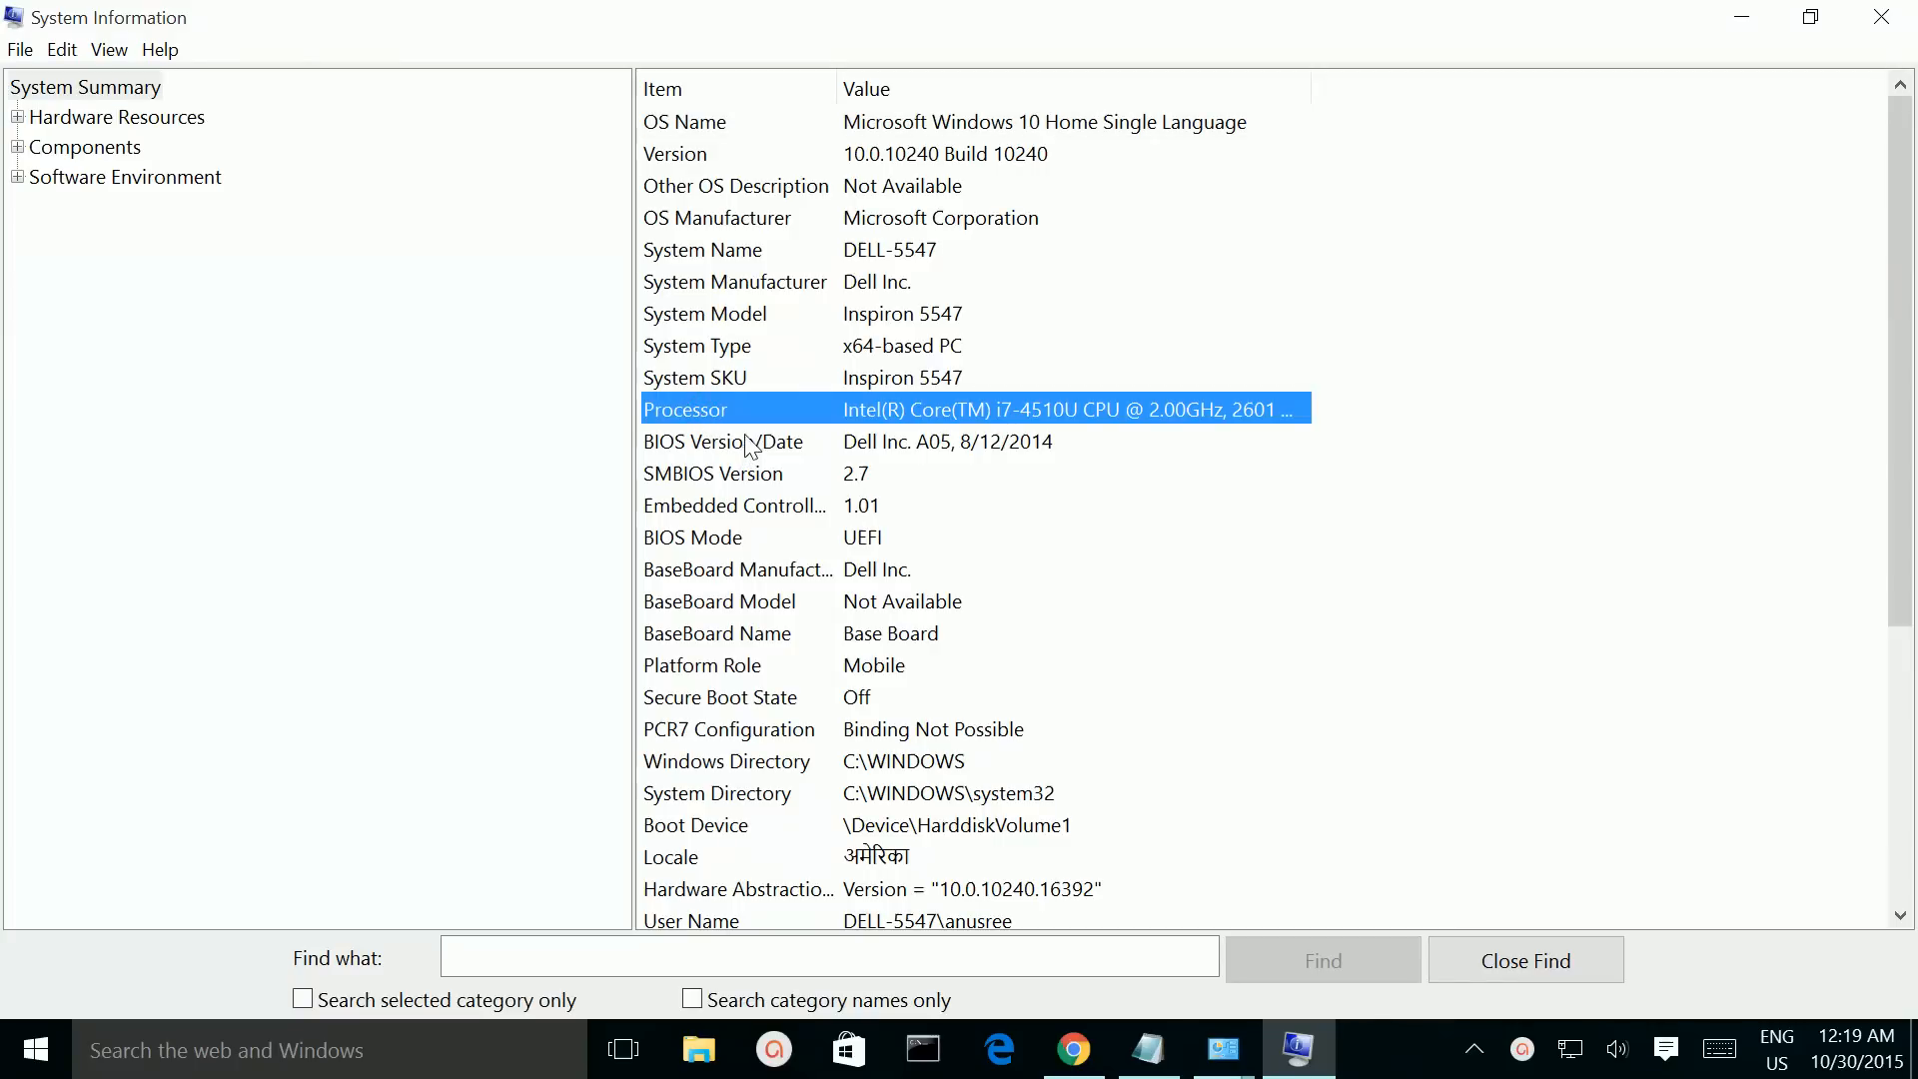
left_click(693, 538)
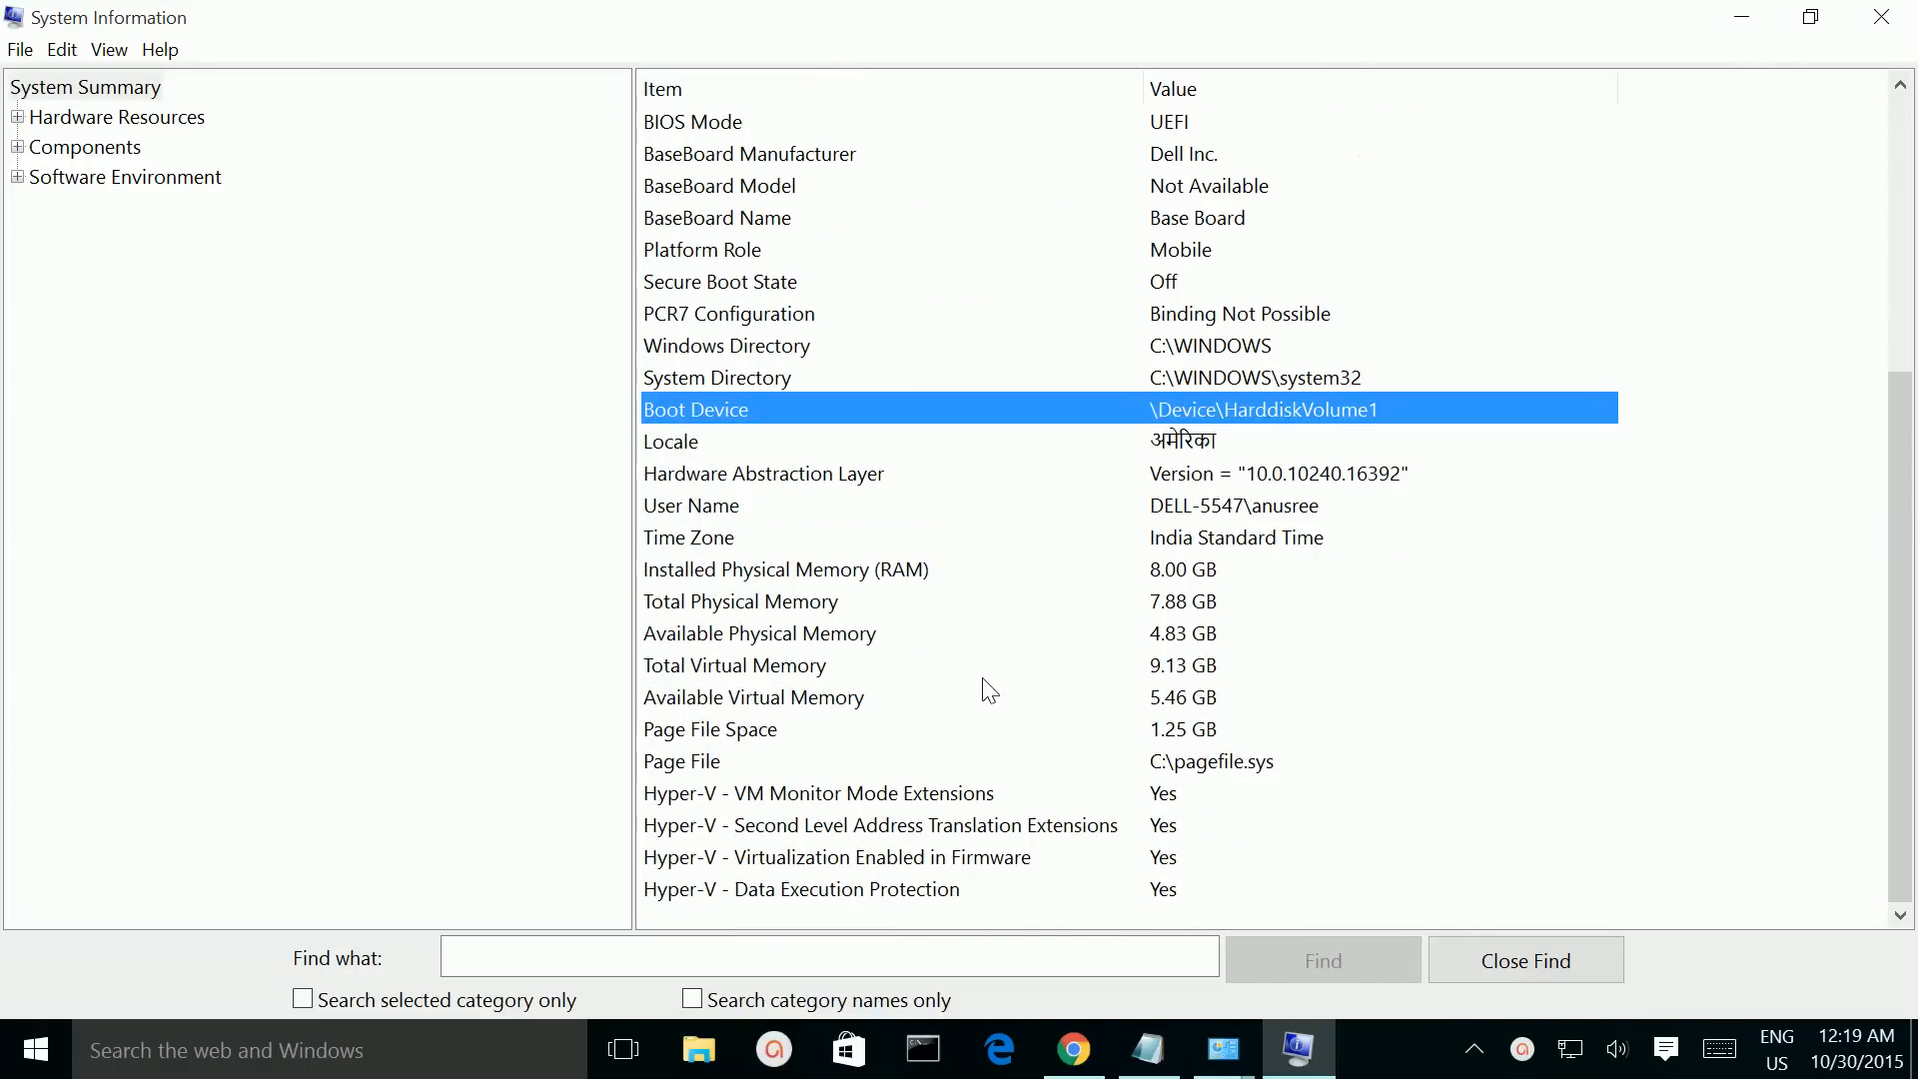
mouse_move(747, 581)
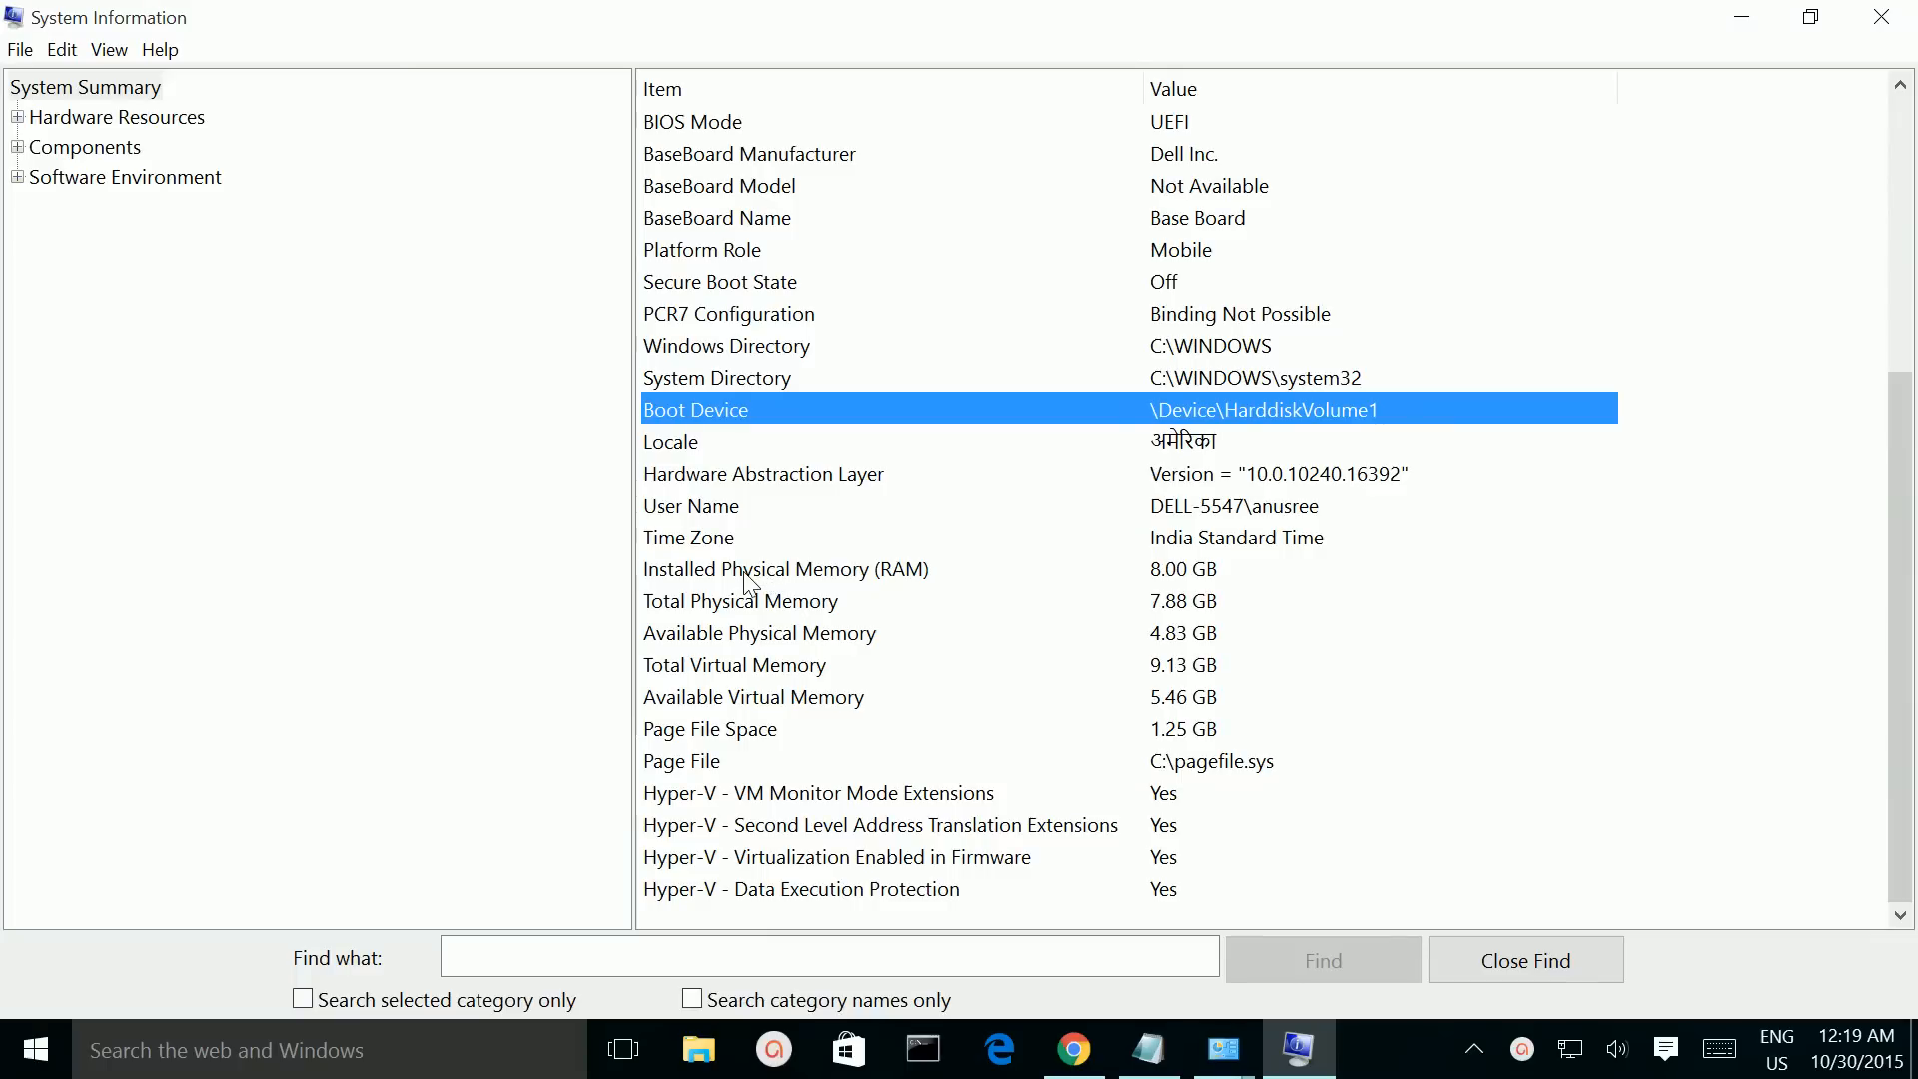
left_click(783, 569)
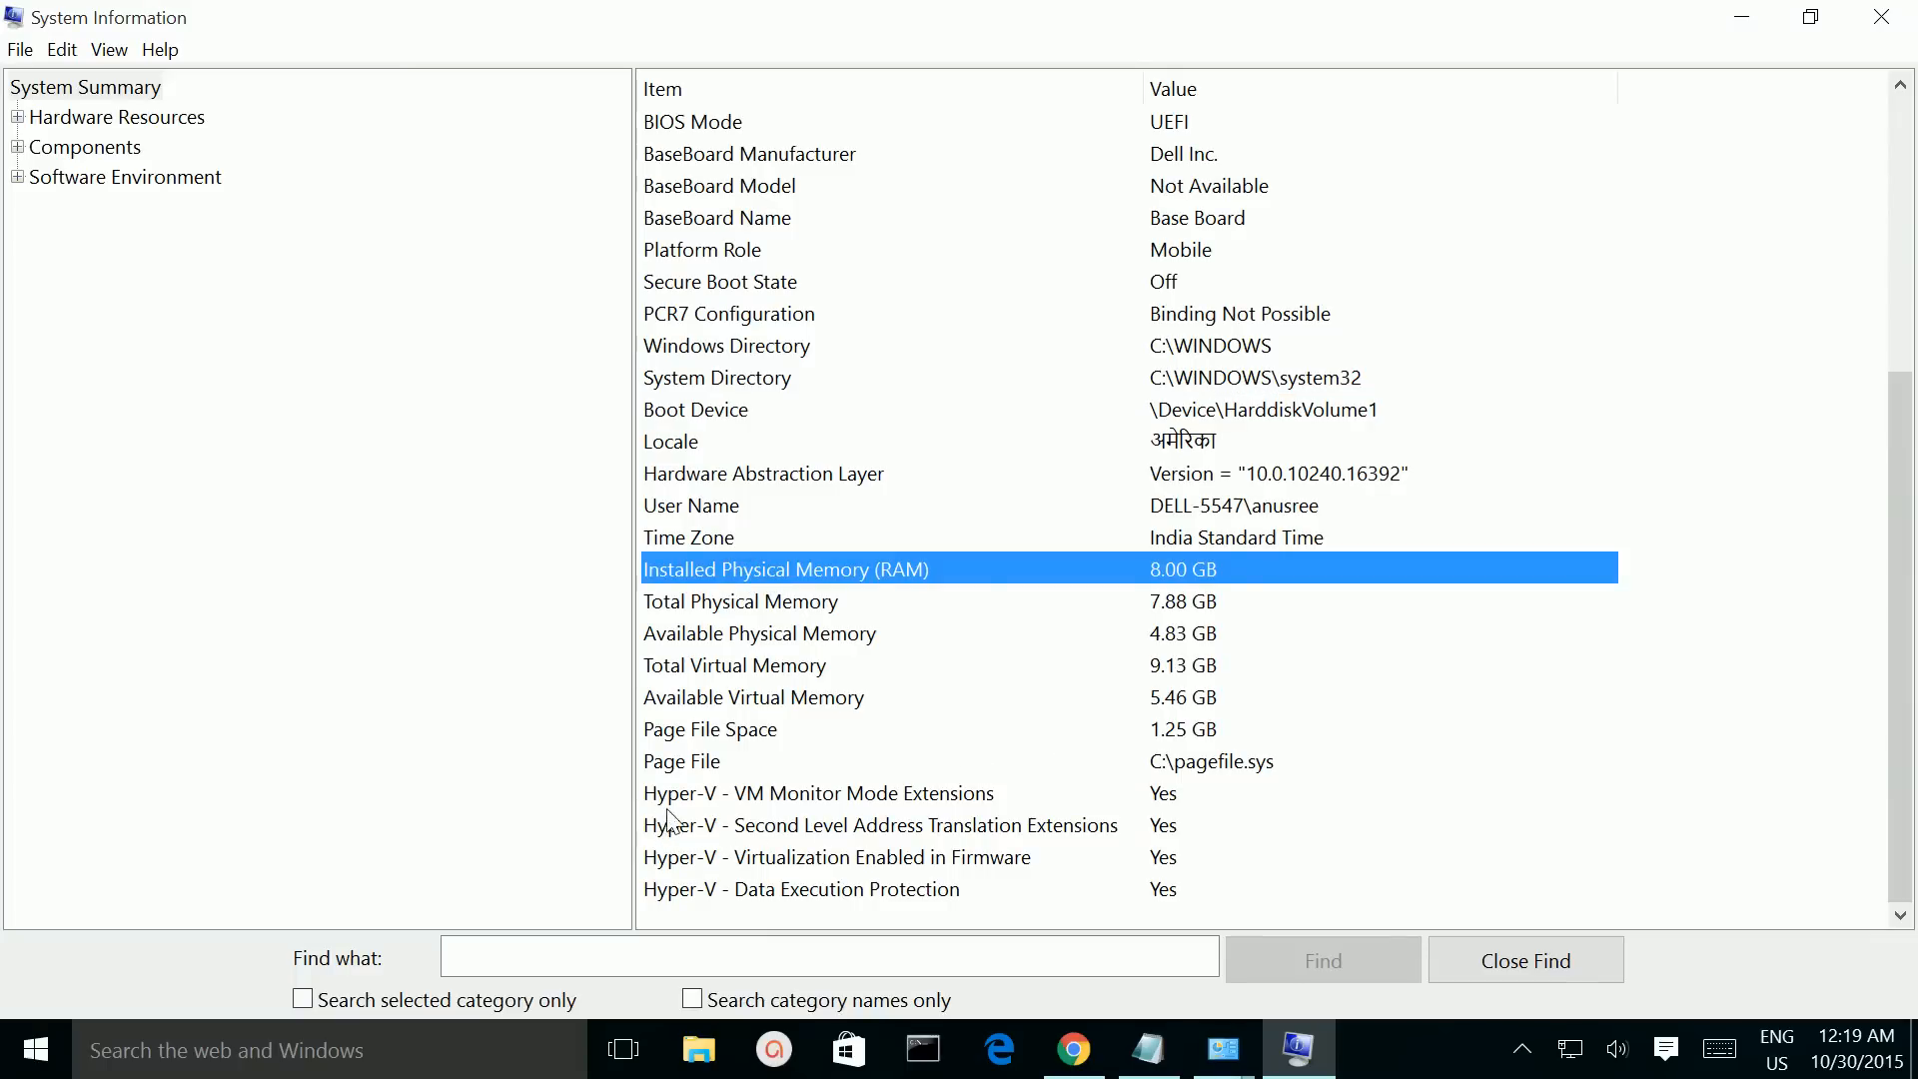
left_click(817, 793)
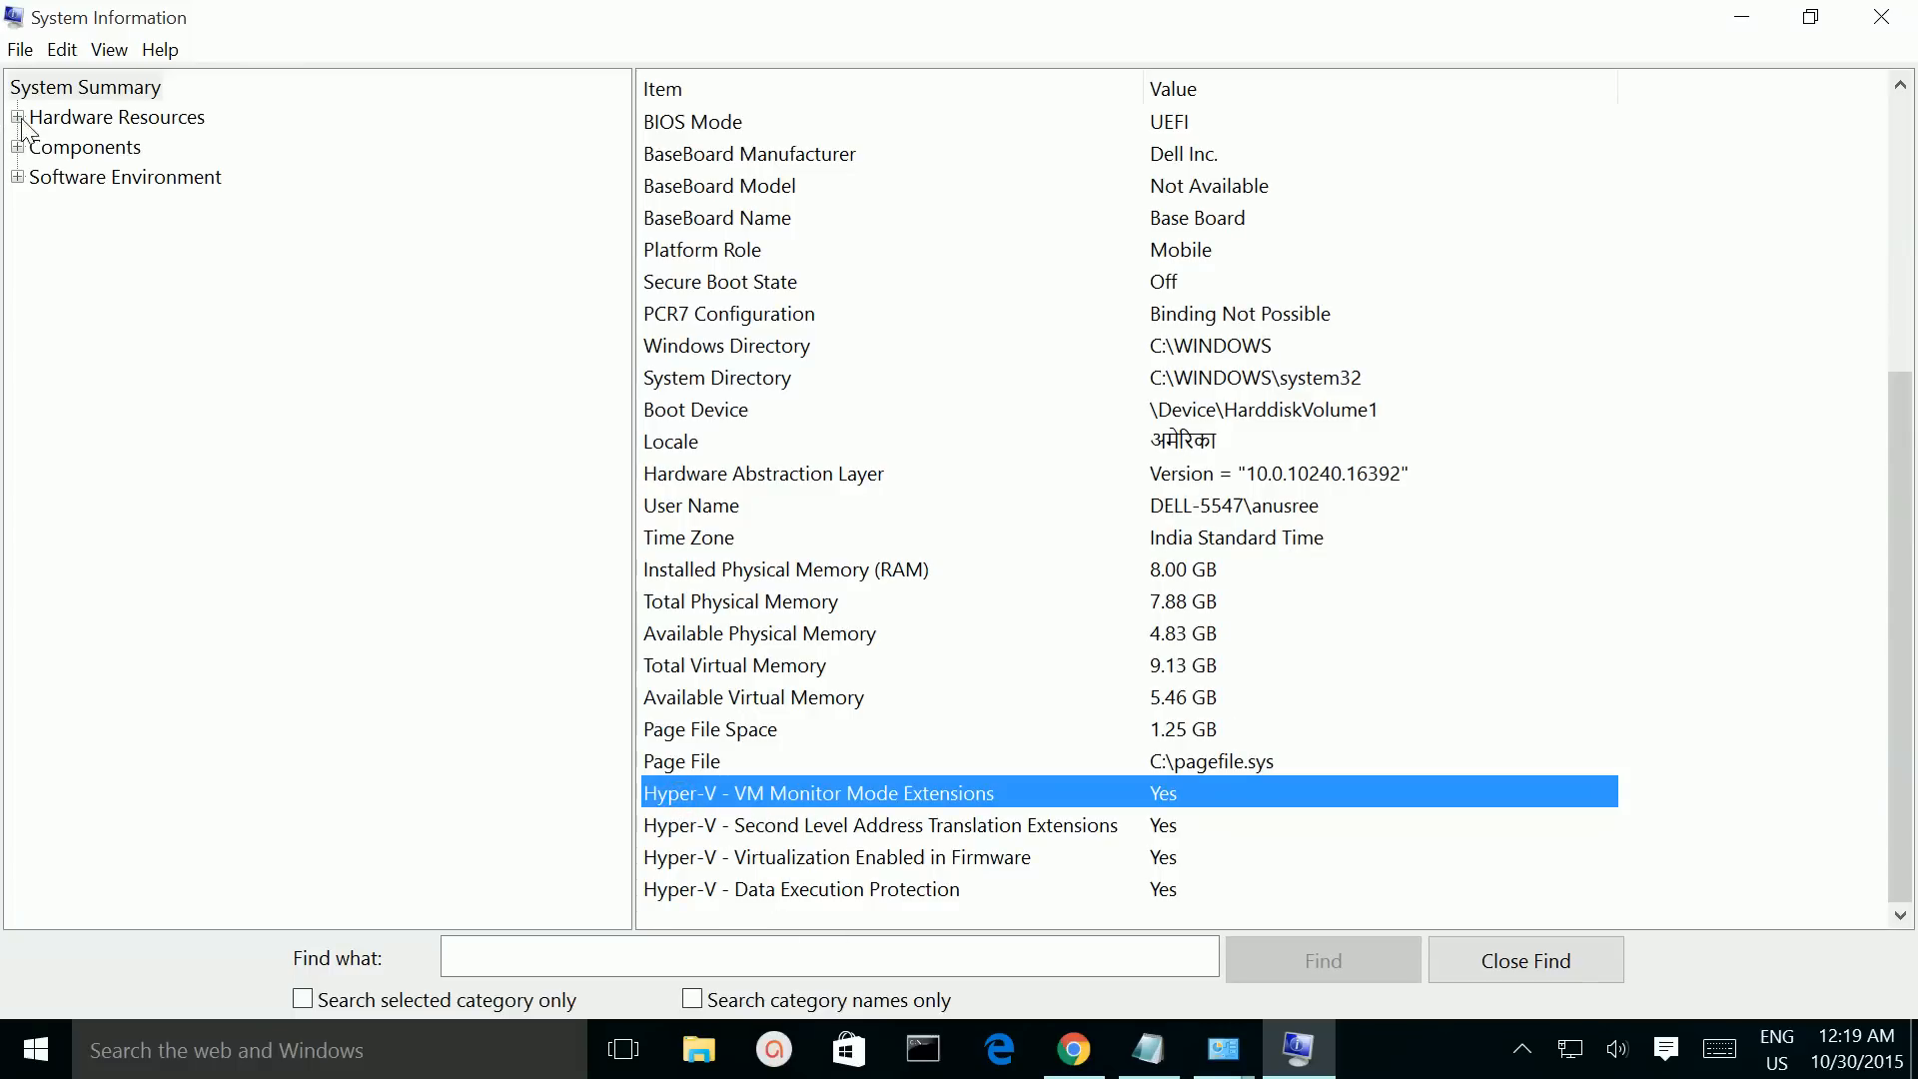
Step: Expand the Hardware Resources, Components and Network categories in the tree
left_click(18, 116)
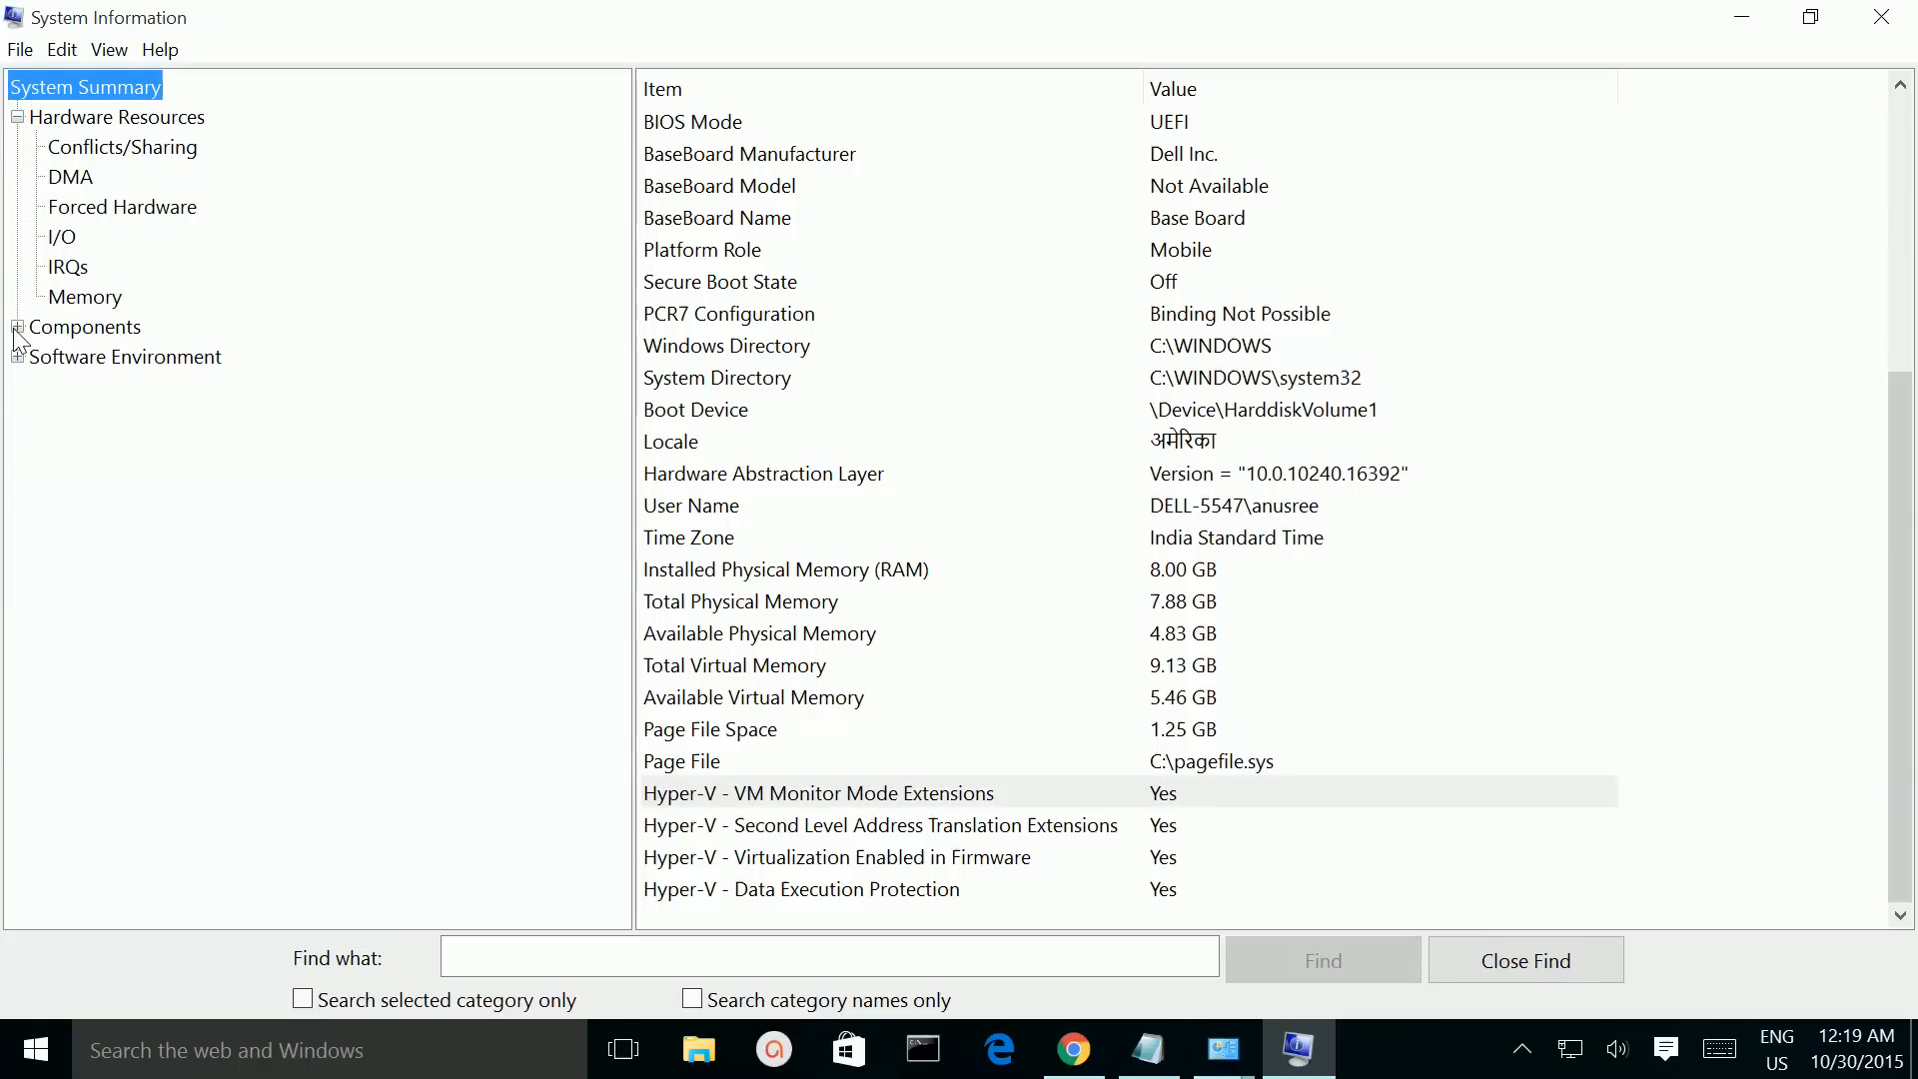
left_click(14, 325)
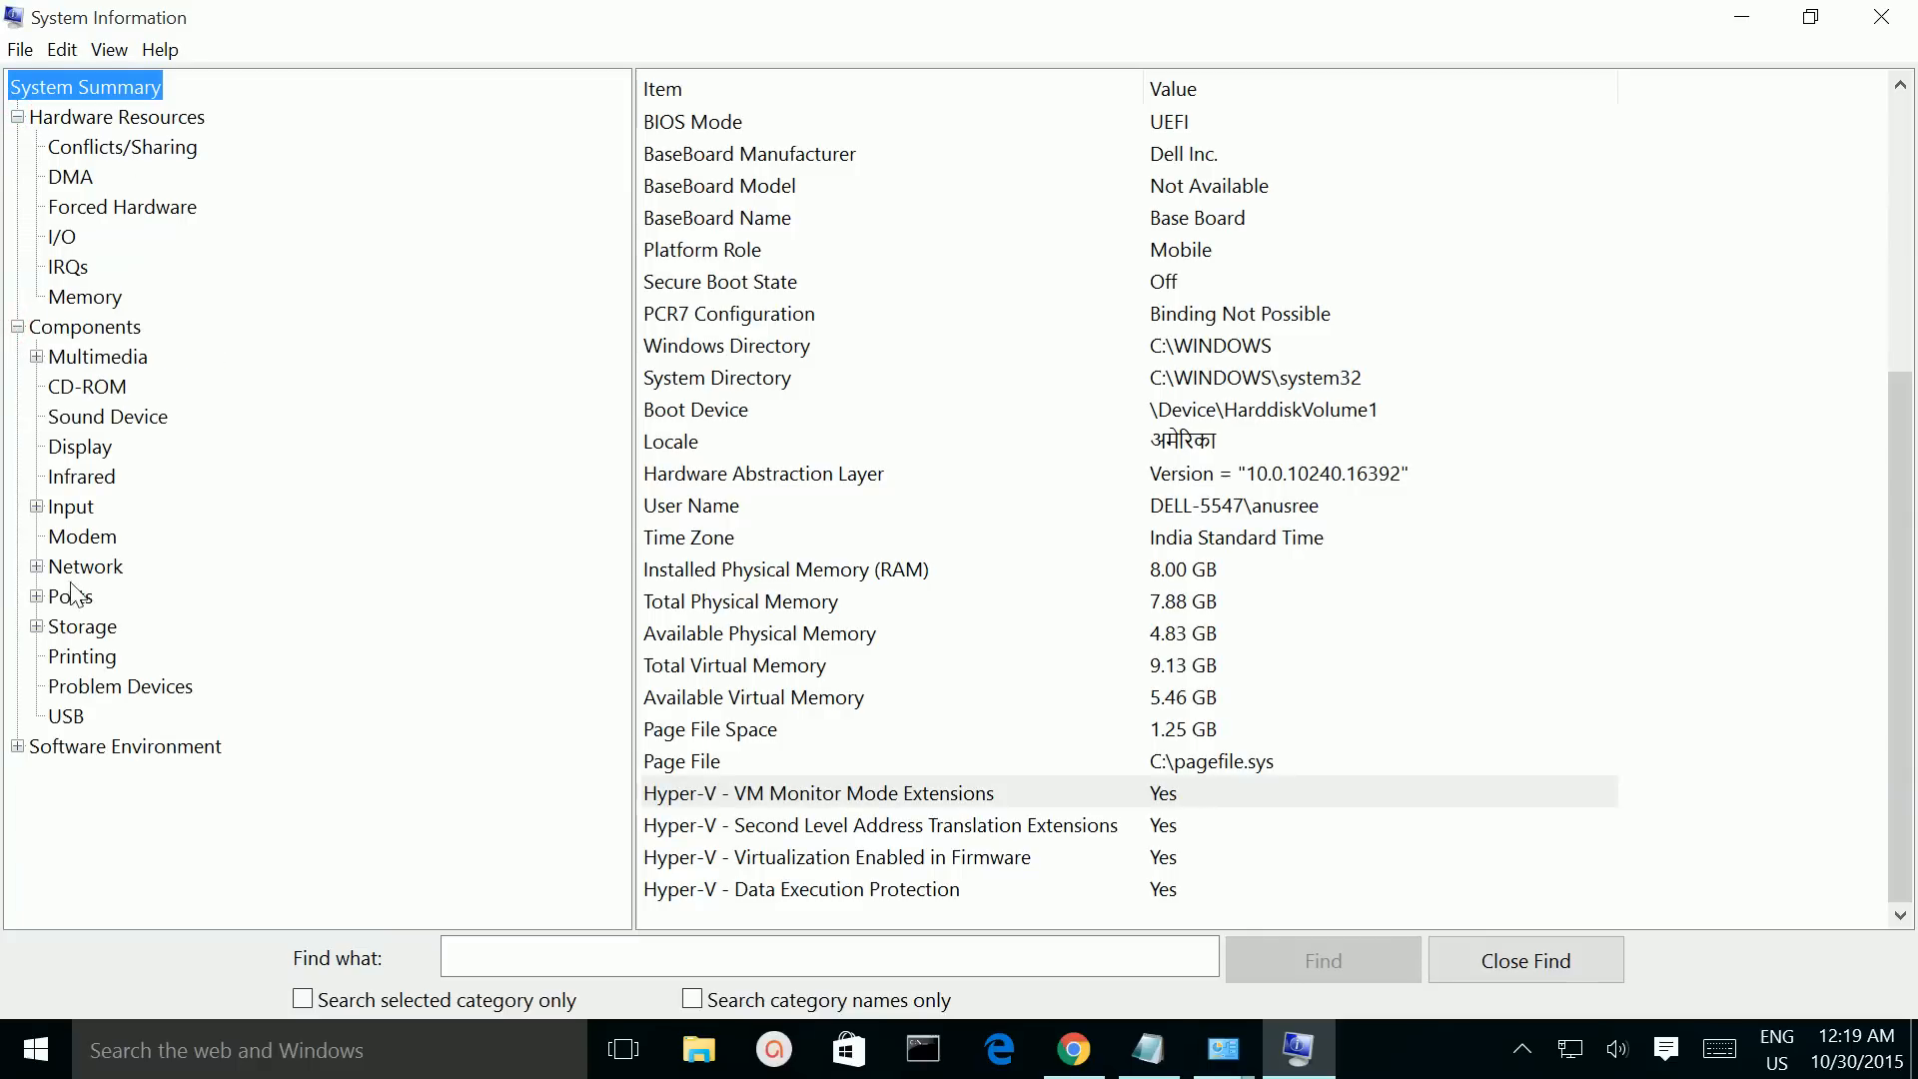
left_click(102, 596)
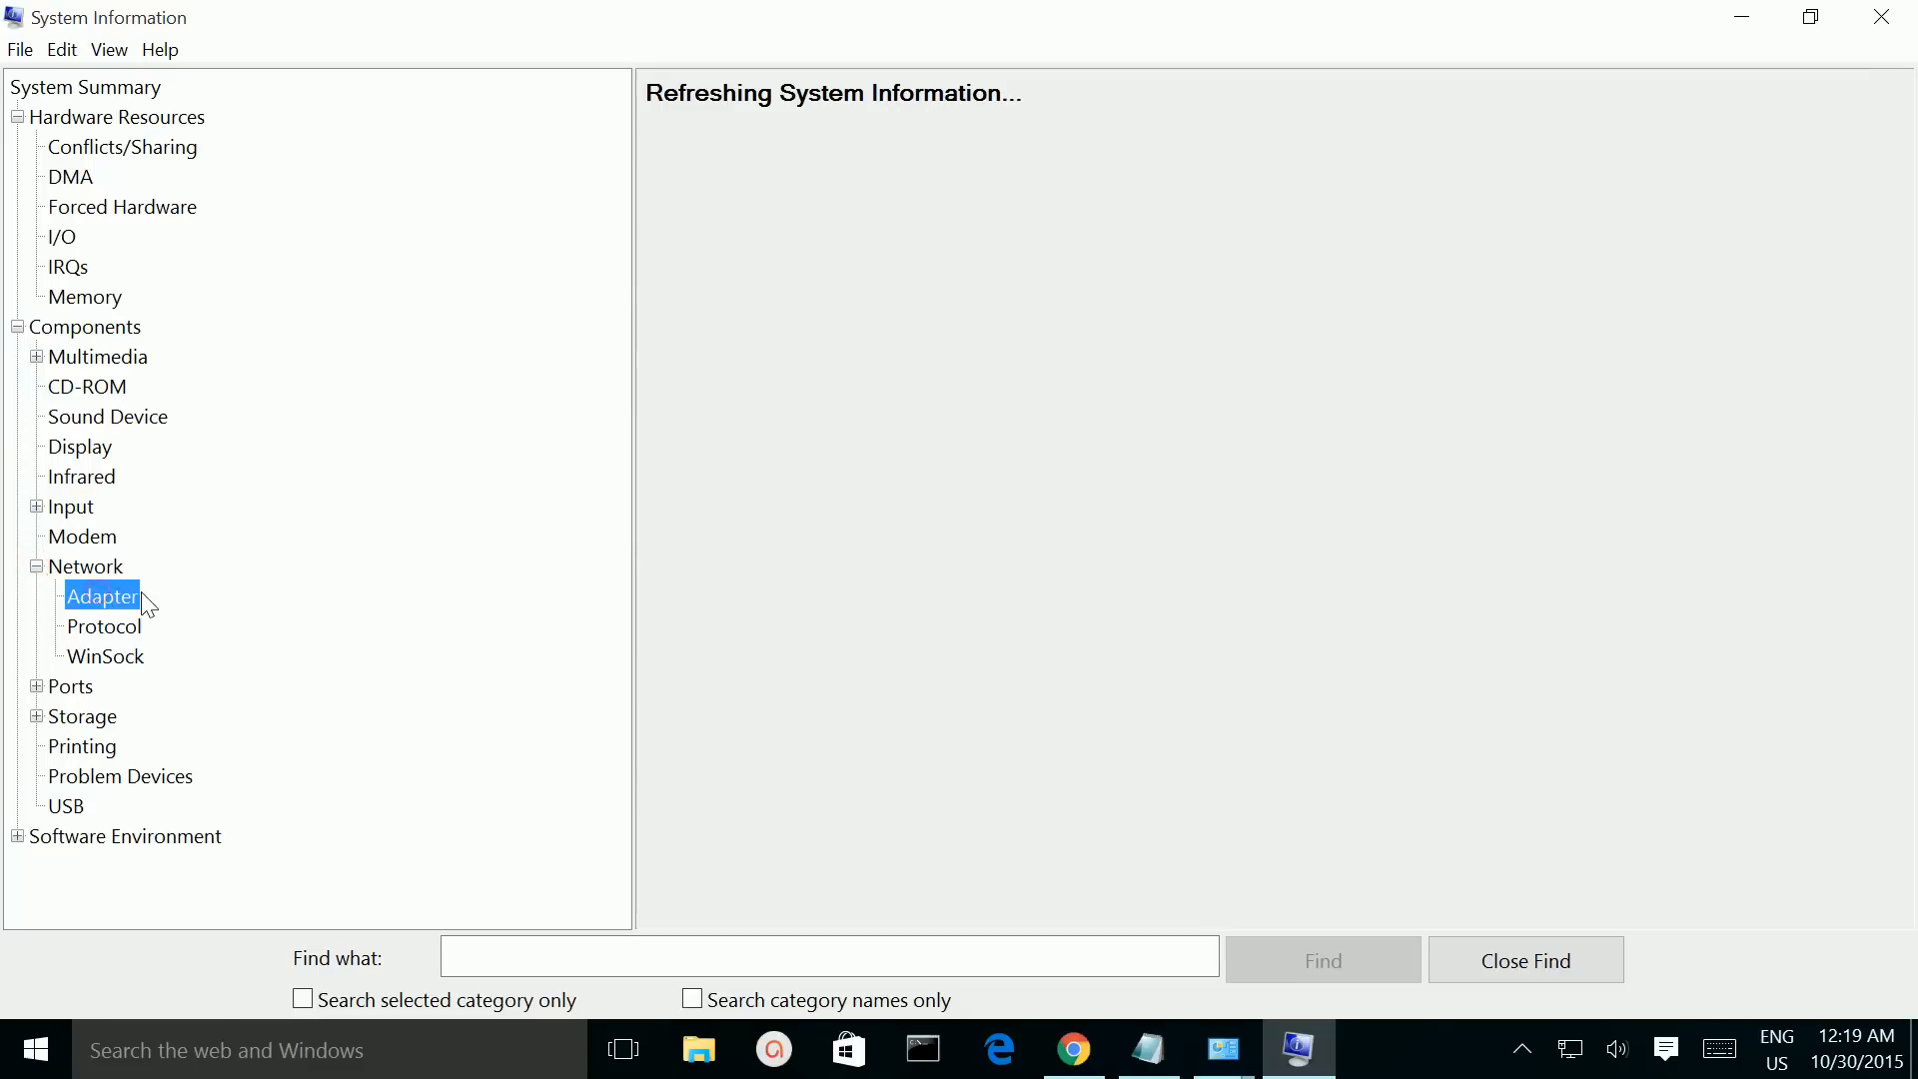
Step: View the network Adapter, Protocol and Display adapter details
left_click(102, 595)
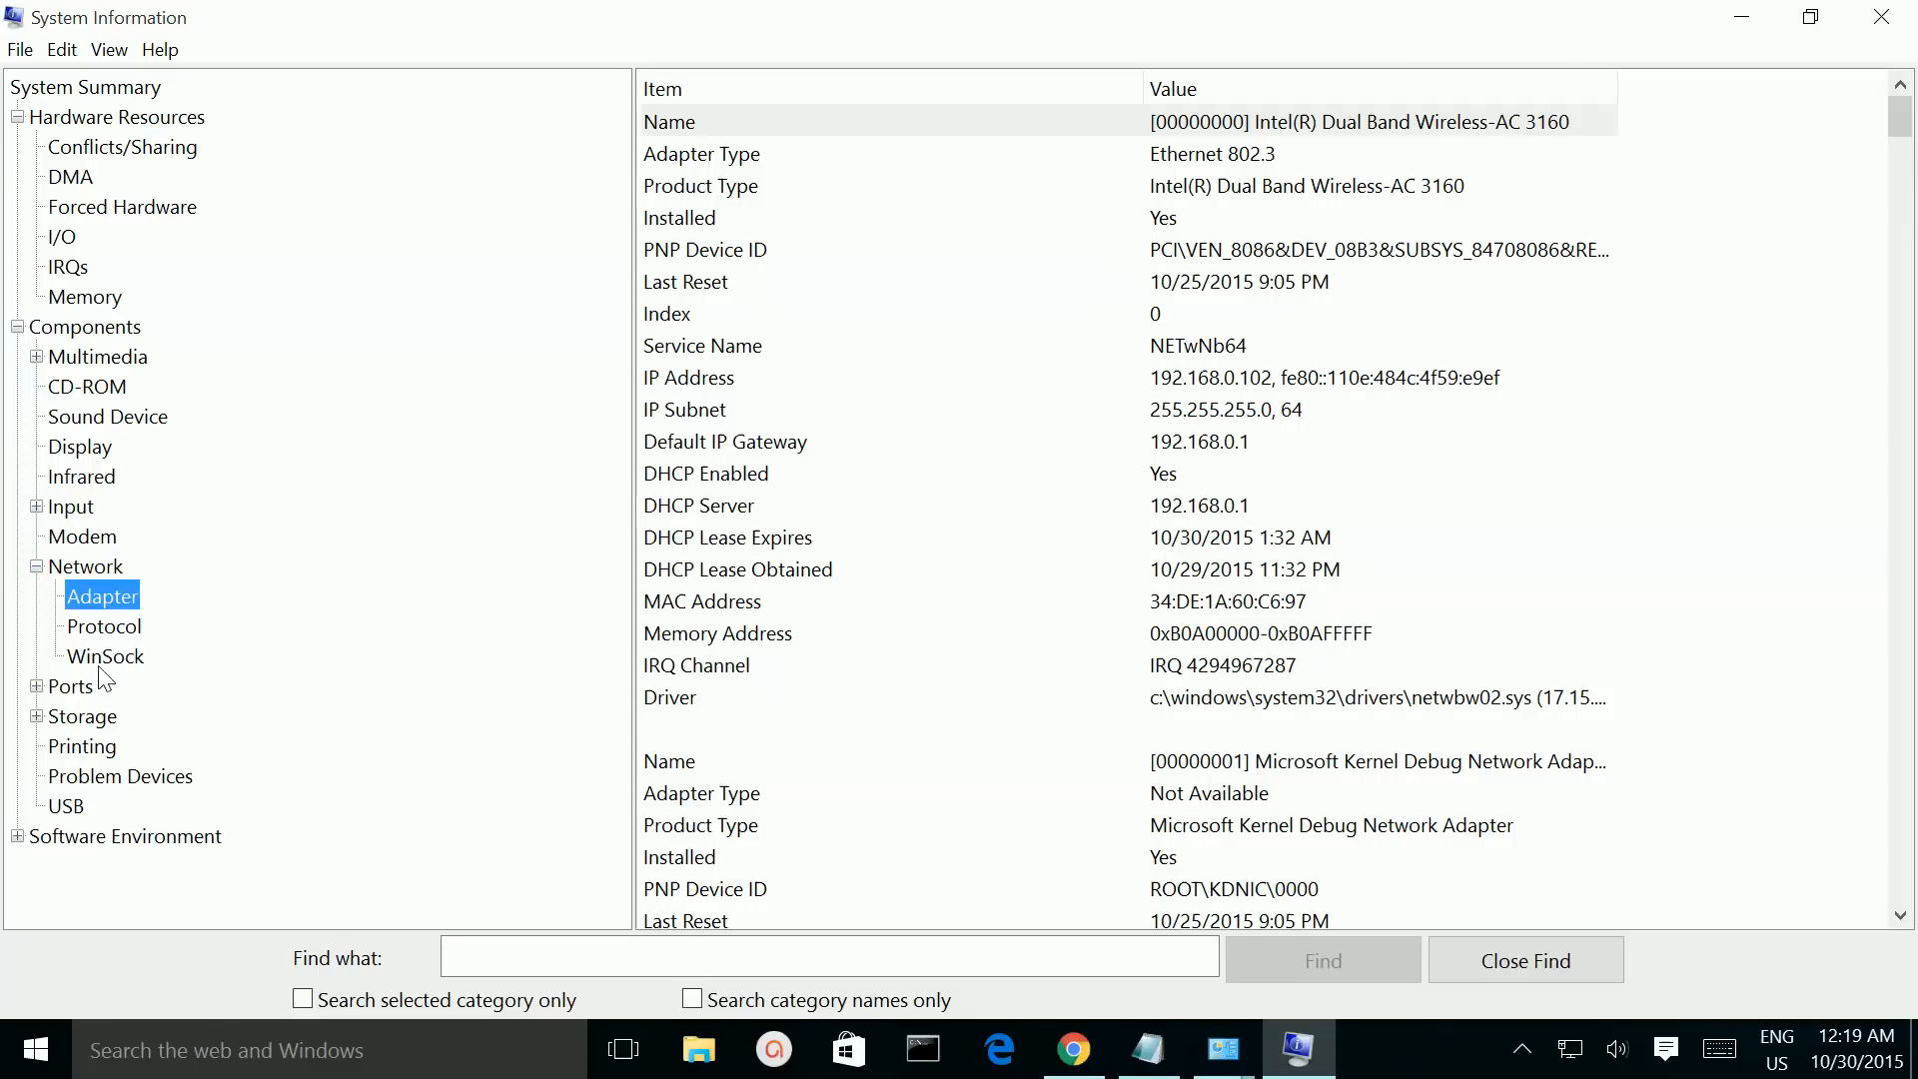
left_click(104, 625)
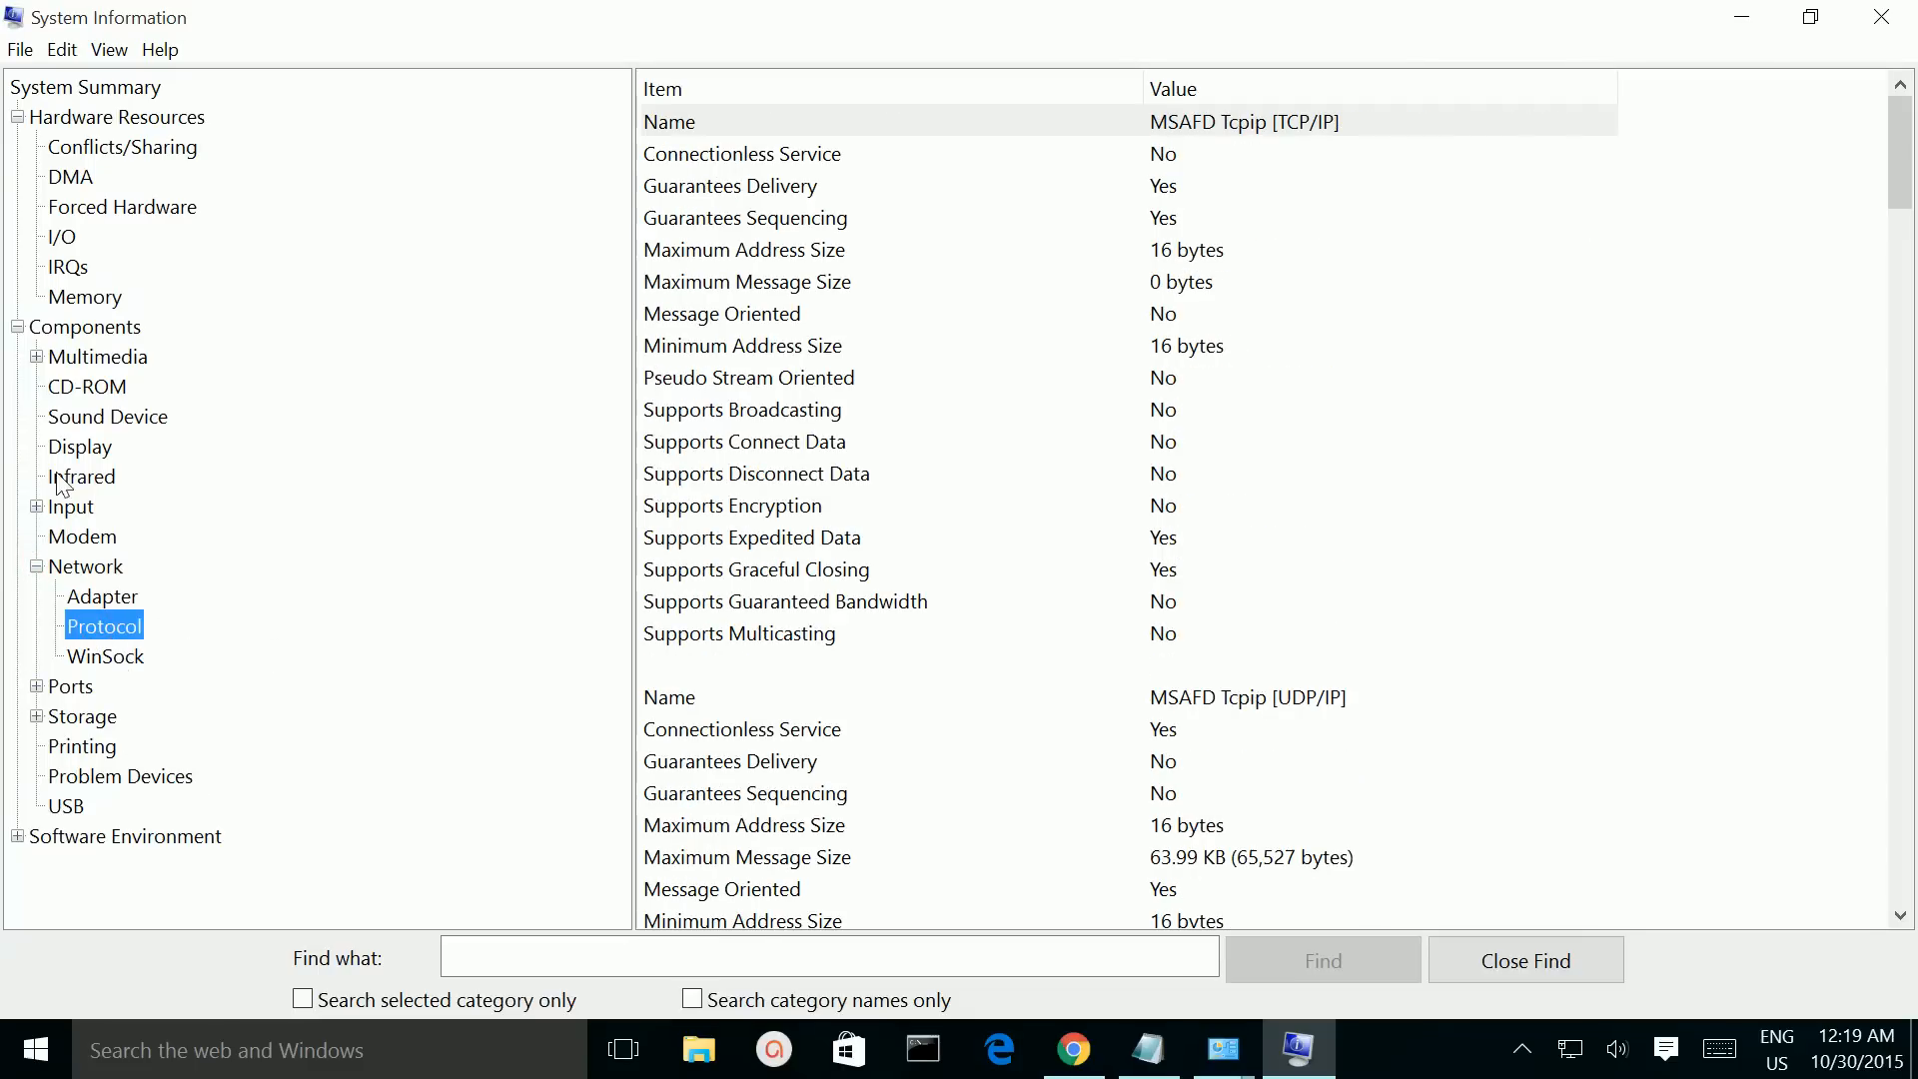
left_click(80, 445)
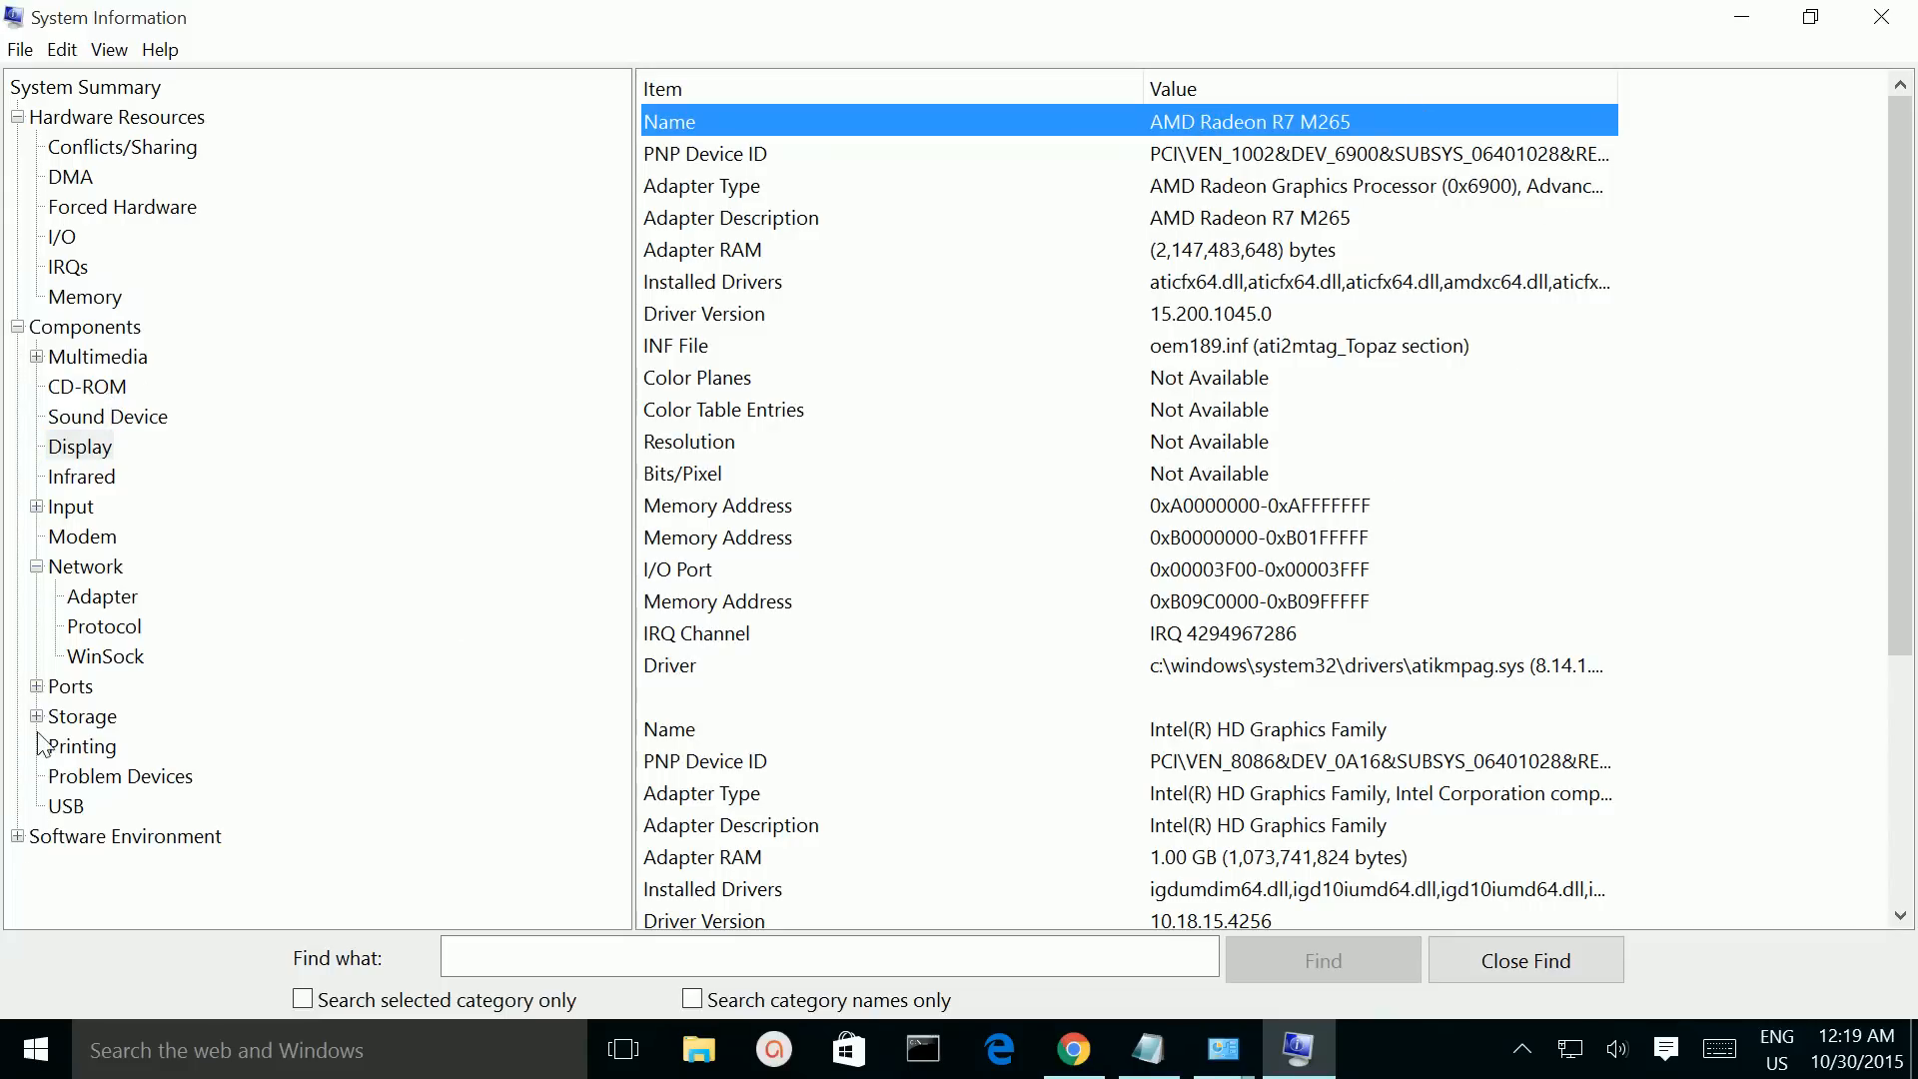
Step: View the Storage Drives, Disks and Environment Variables details
left_click(84, 715)
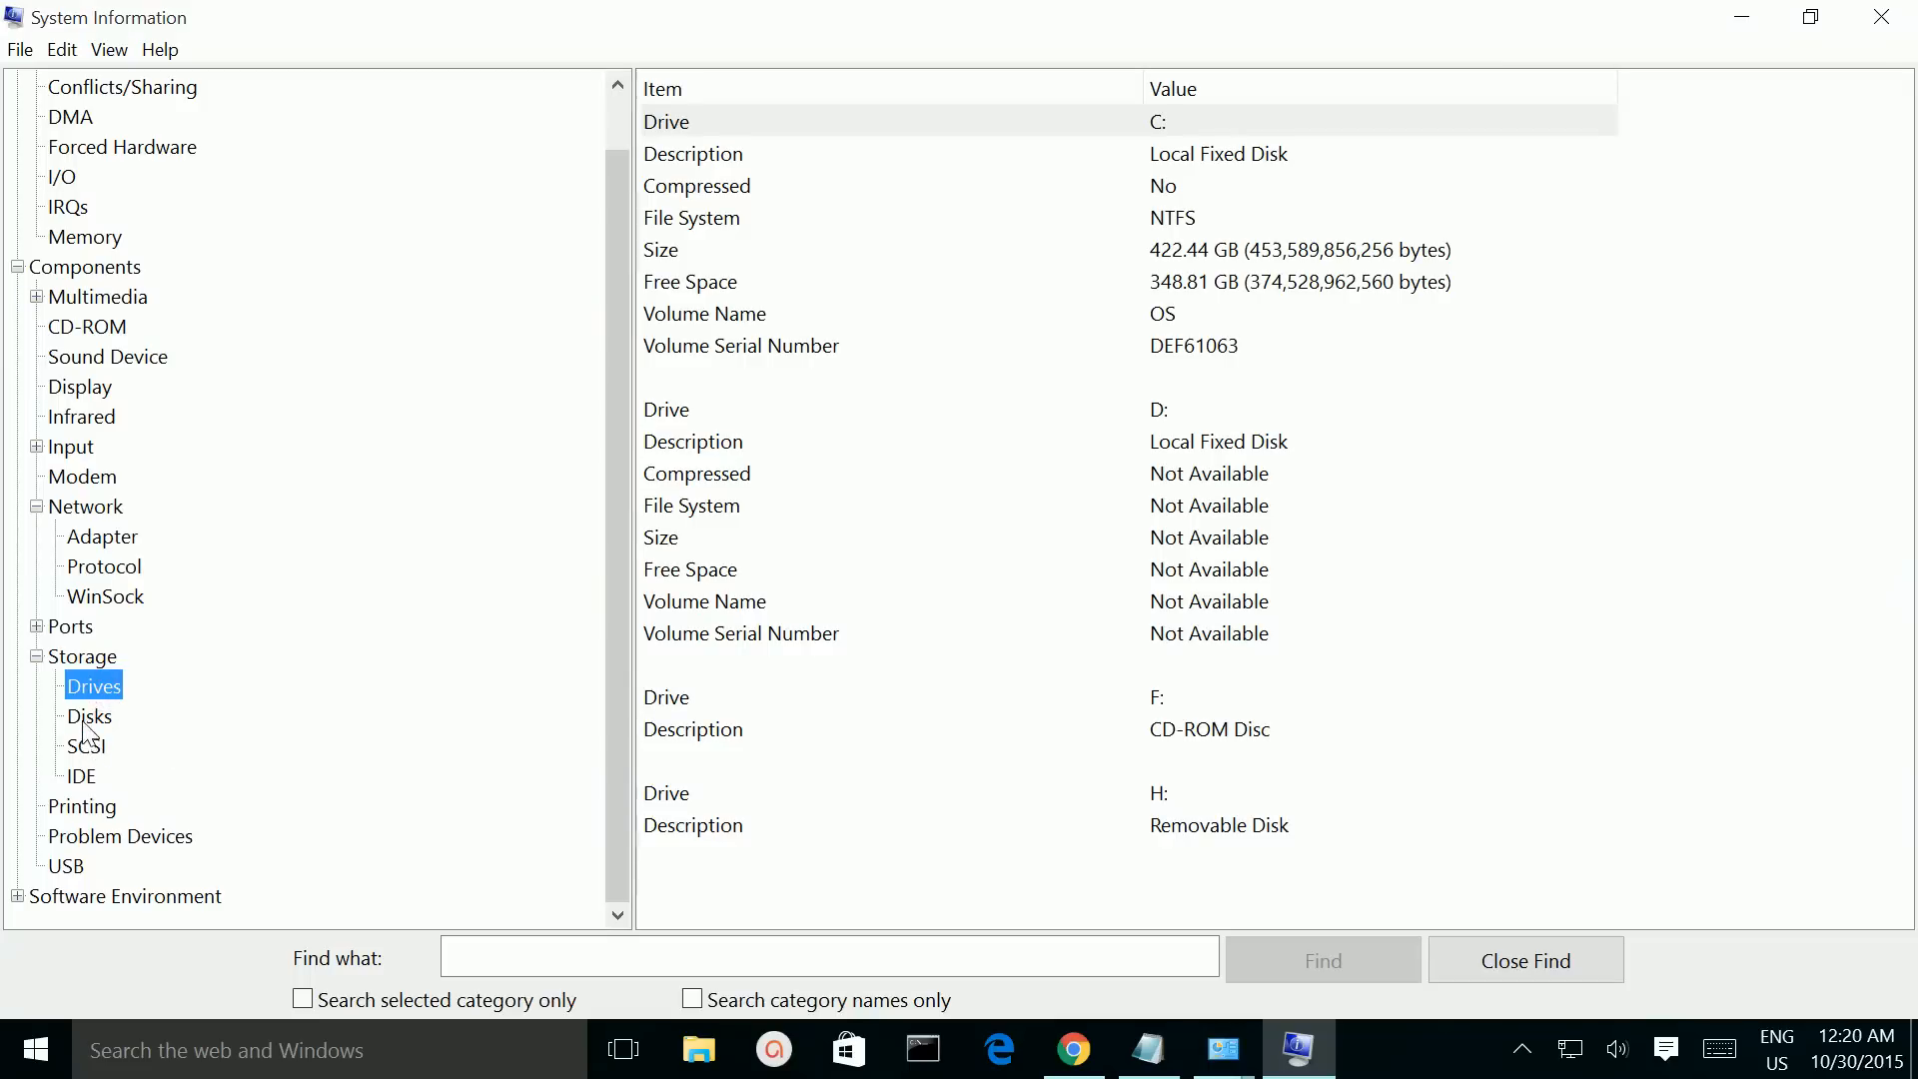
left_click(88, 715)
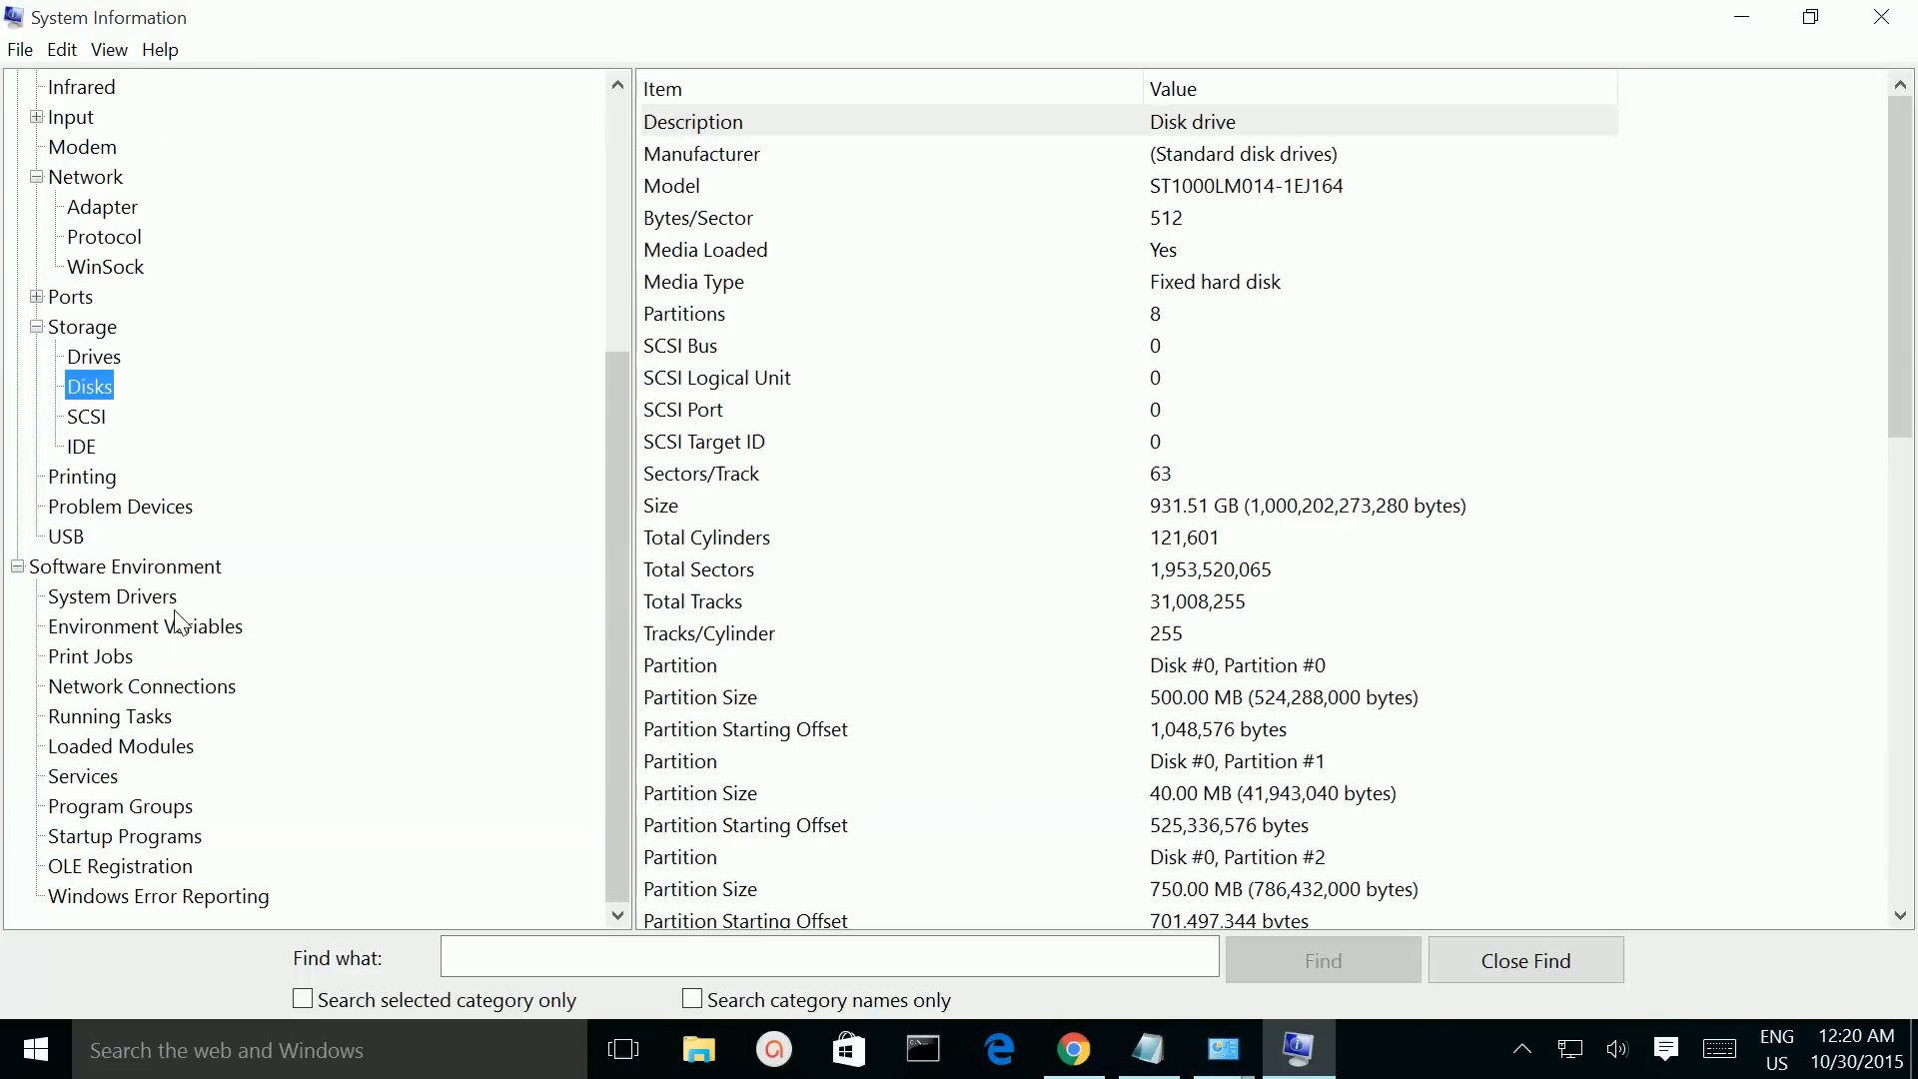
left_click(146, 625)
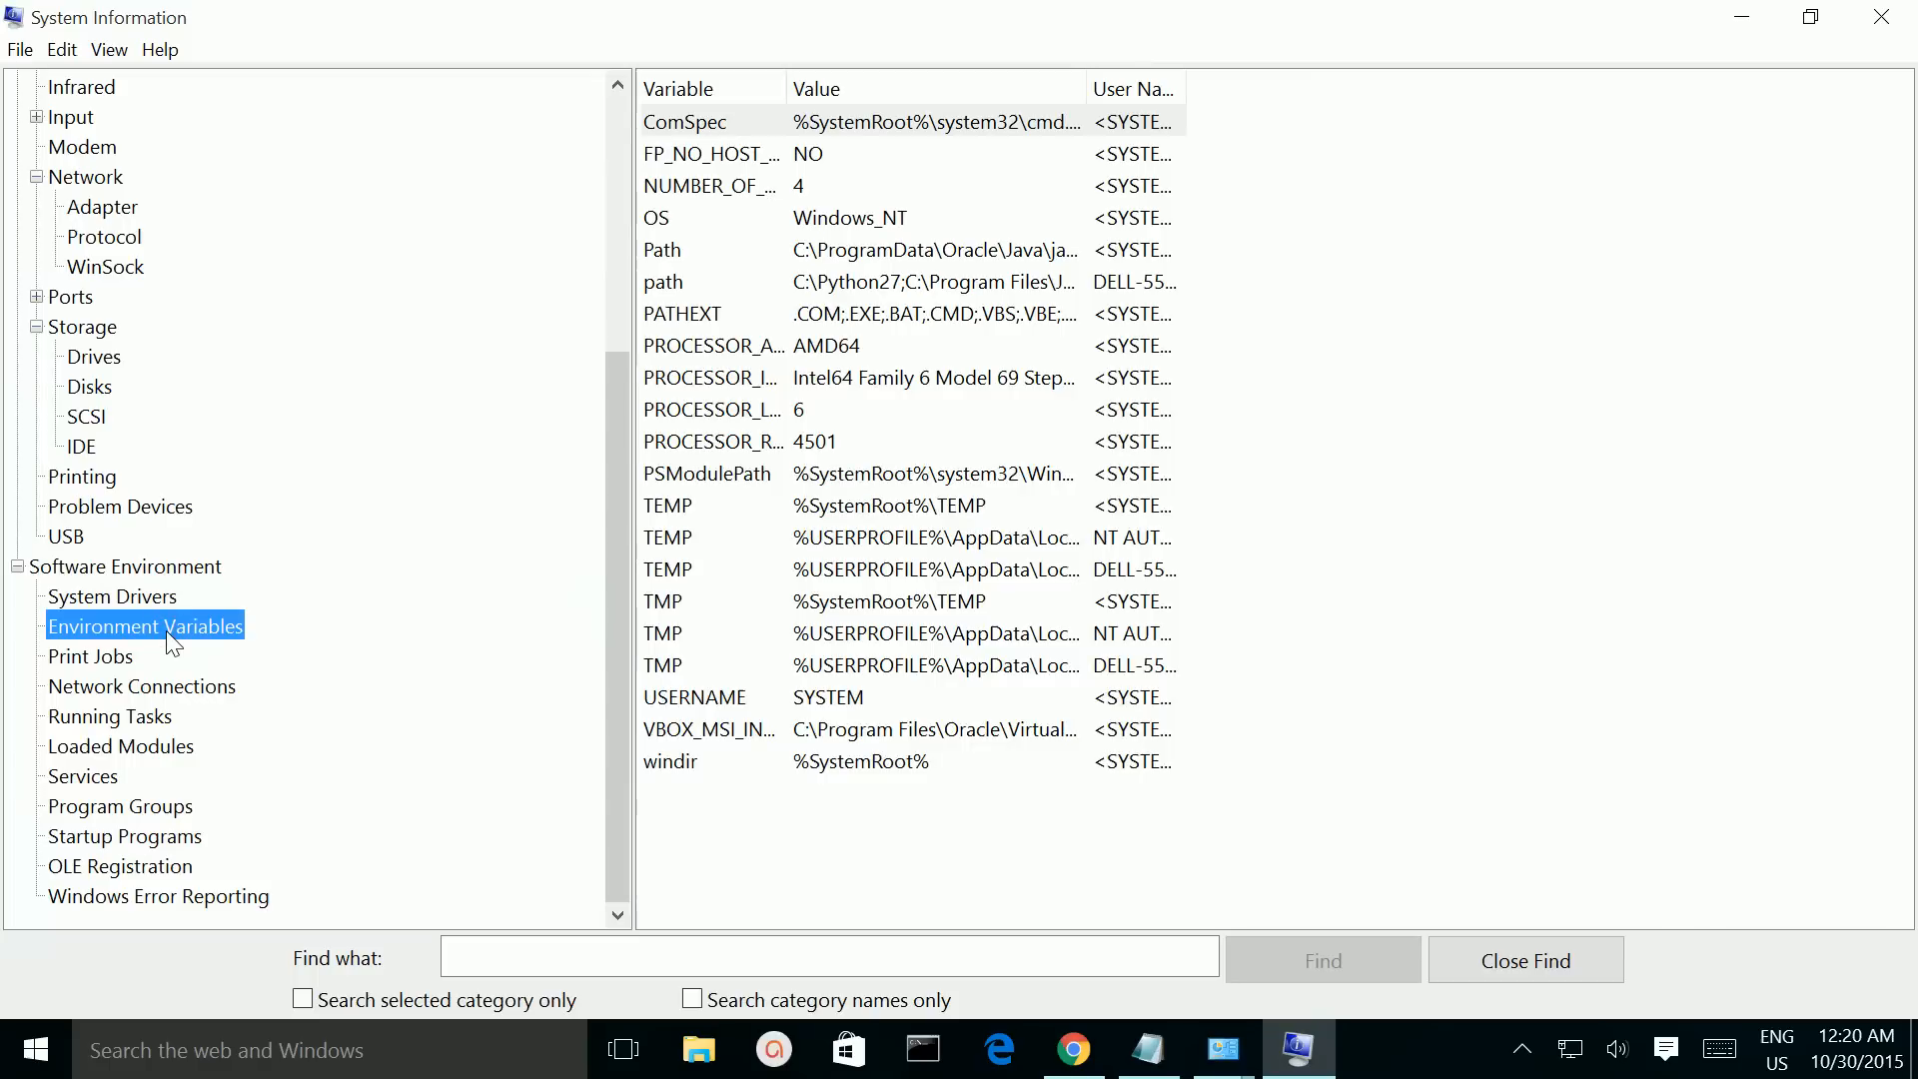
mouse_move(94, 917)
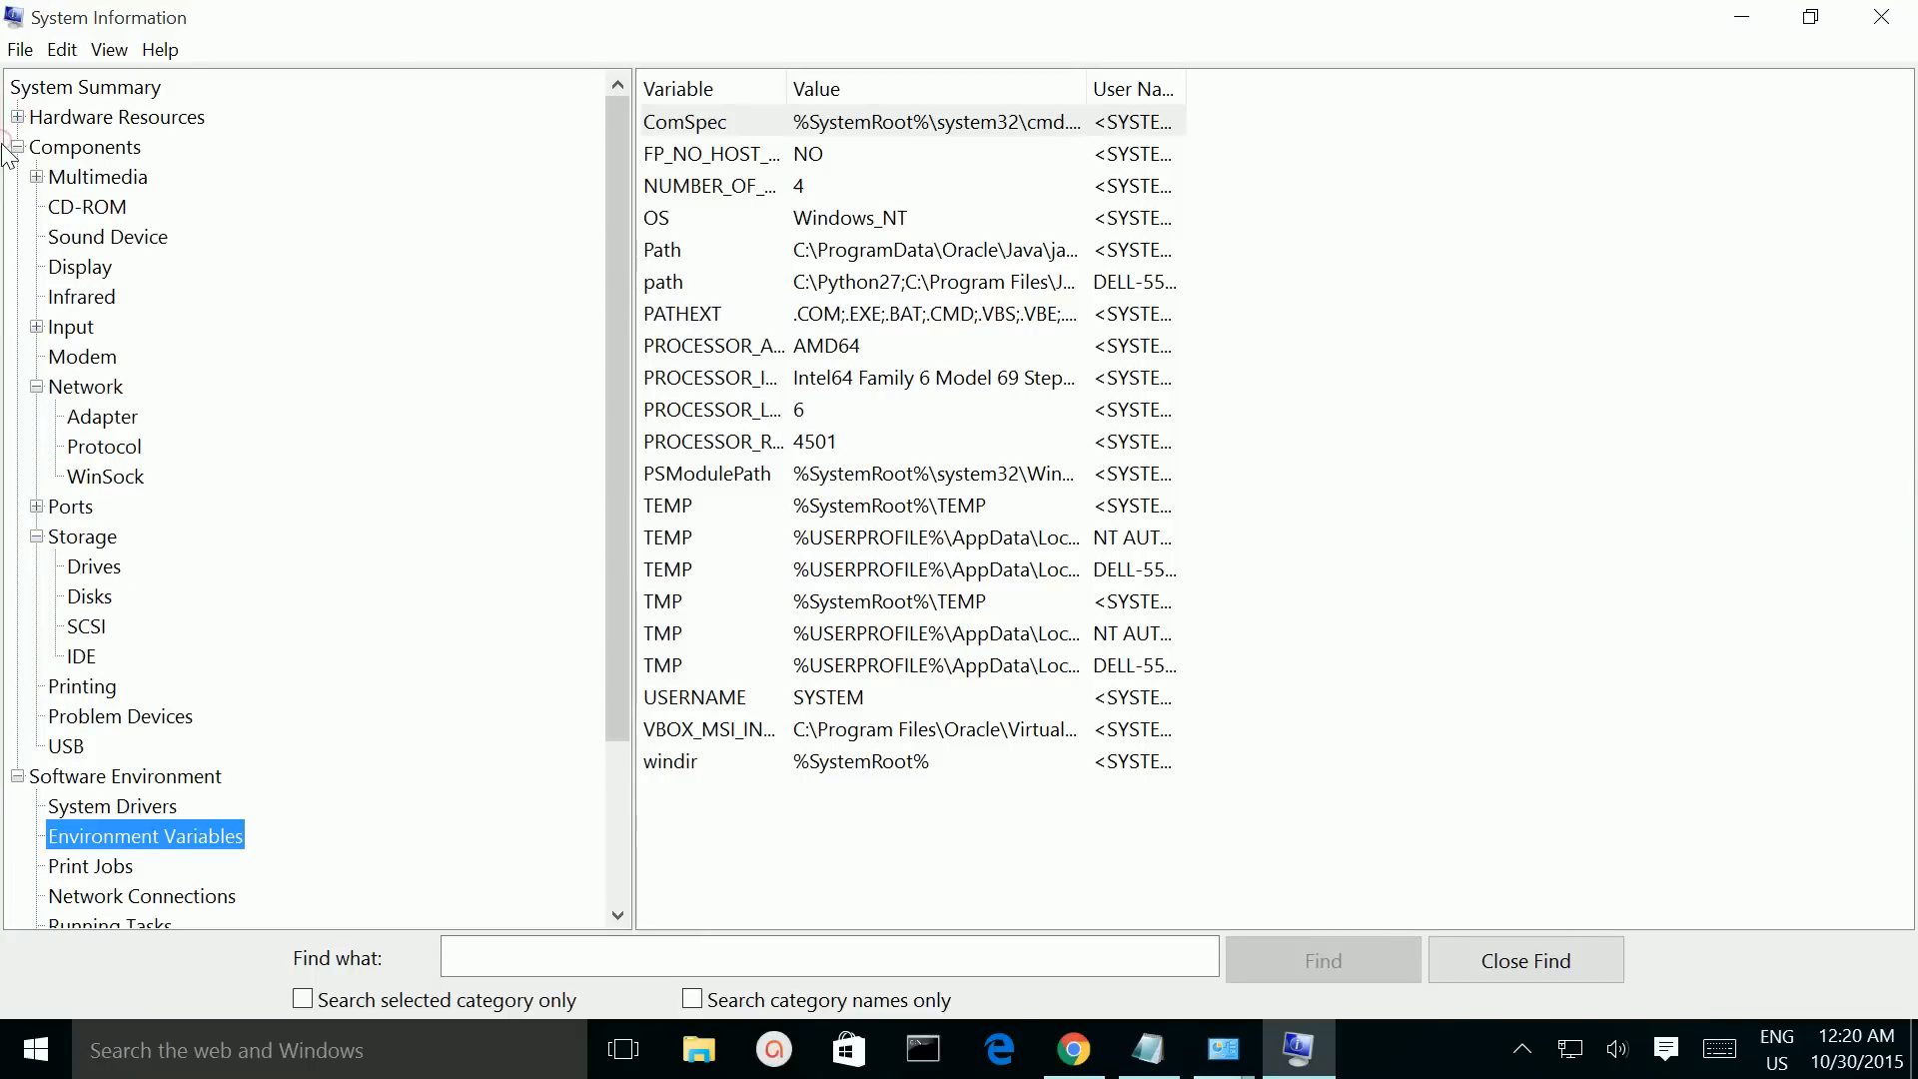
Step: Collapse the expanded categories and return to System Summary
left_click(16, 146)
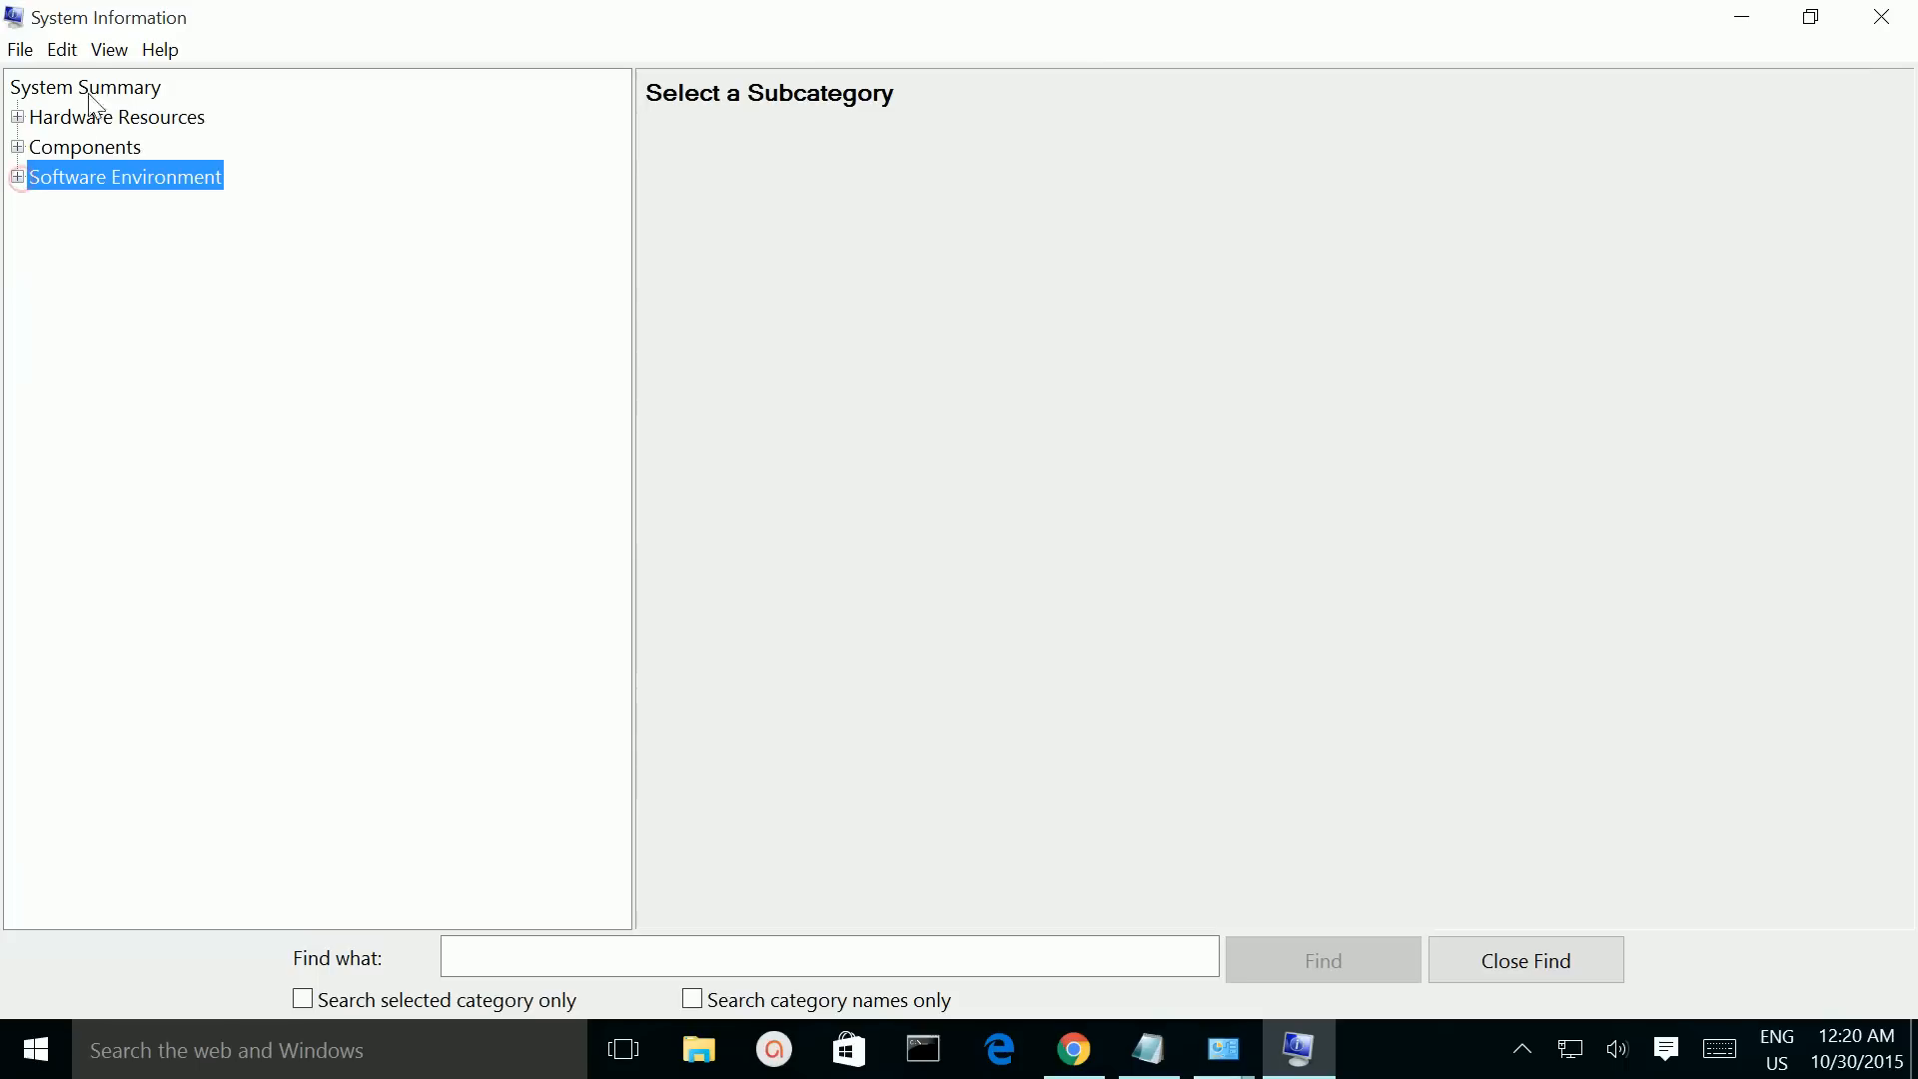
left_click(84, 86)
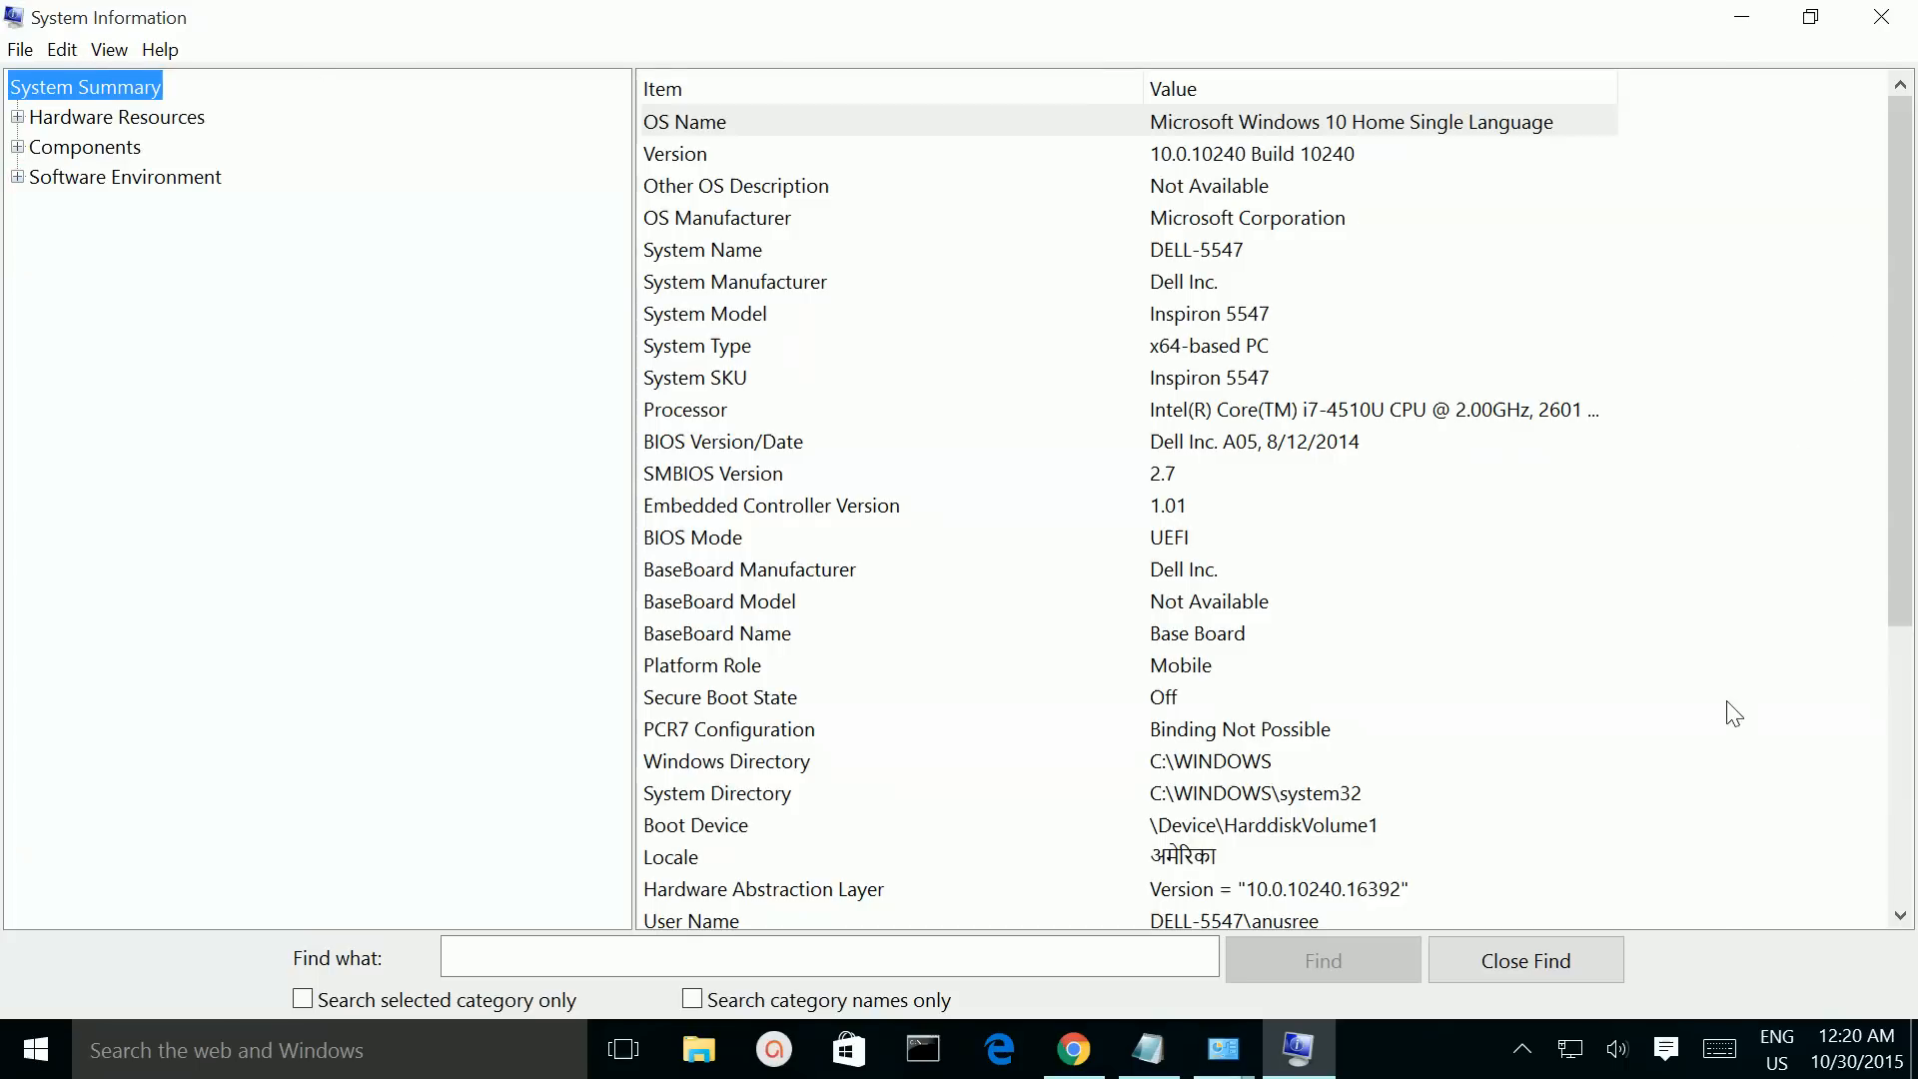